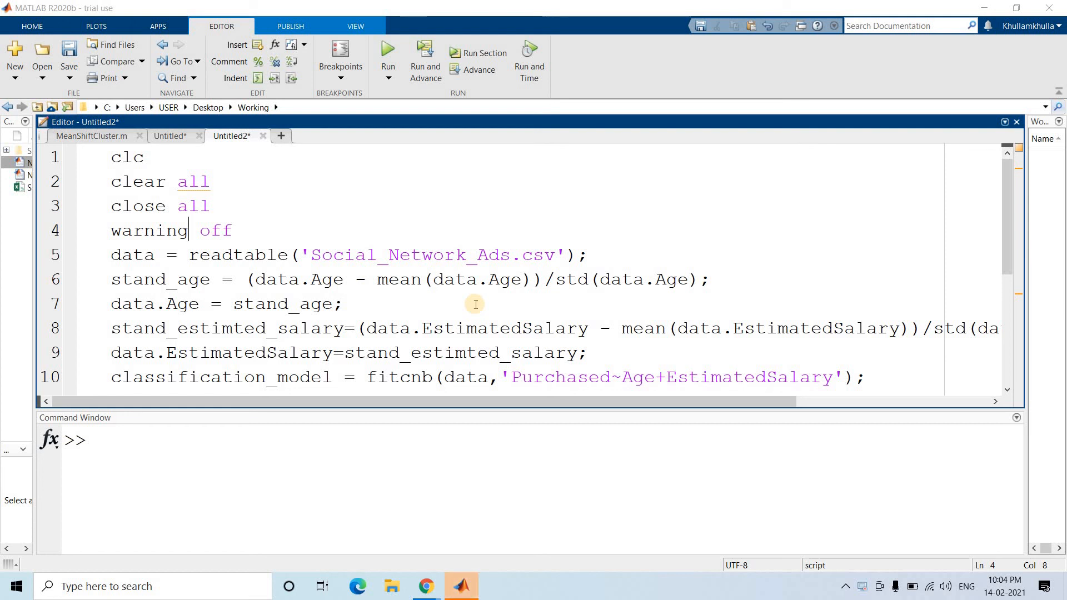
- Enter fitcknn, fitcsvm, fitctree, fitrtree at the command prompt as a comma-separated list
double_click(410, 254)
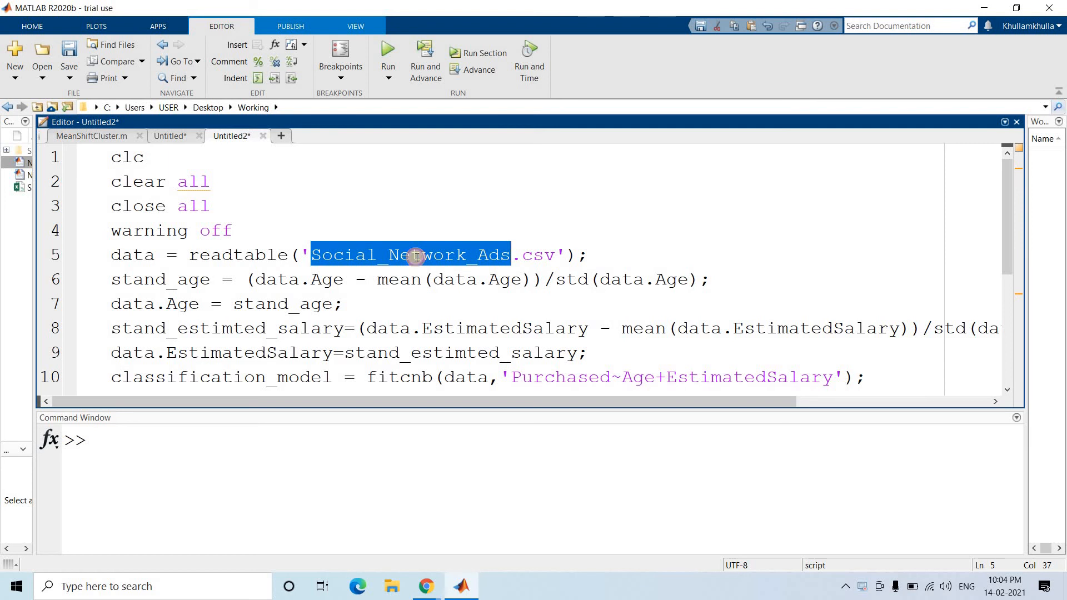
left_click(286, 445)
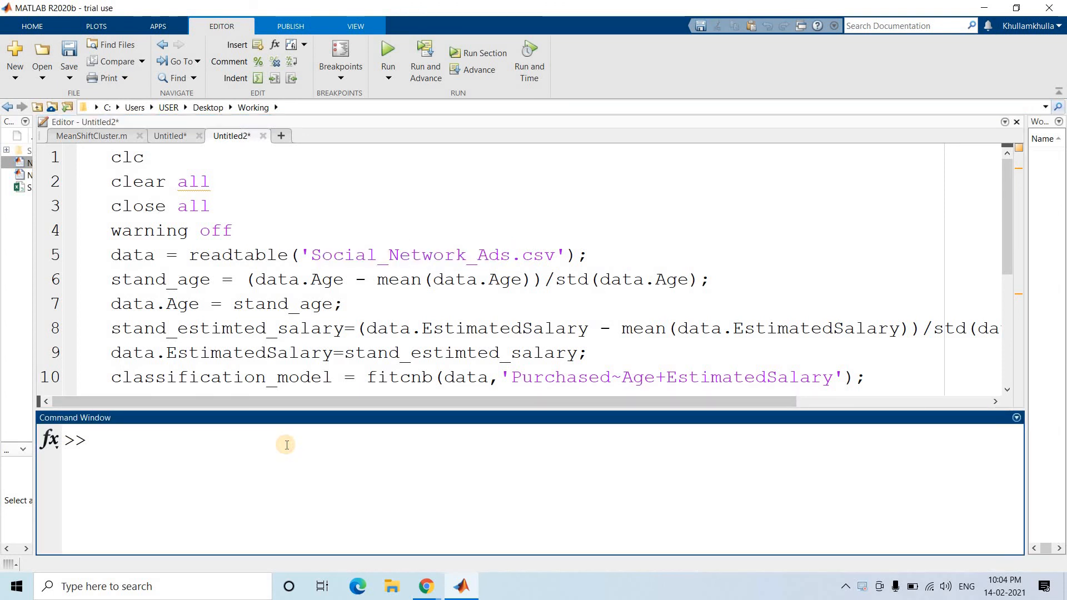
type("fitck")
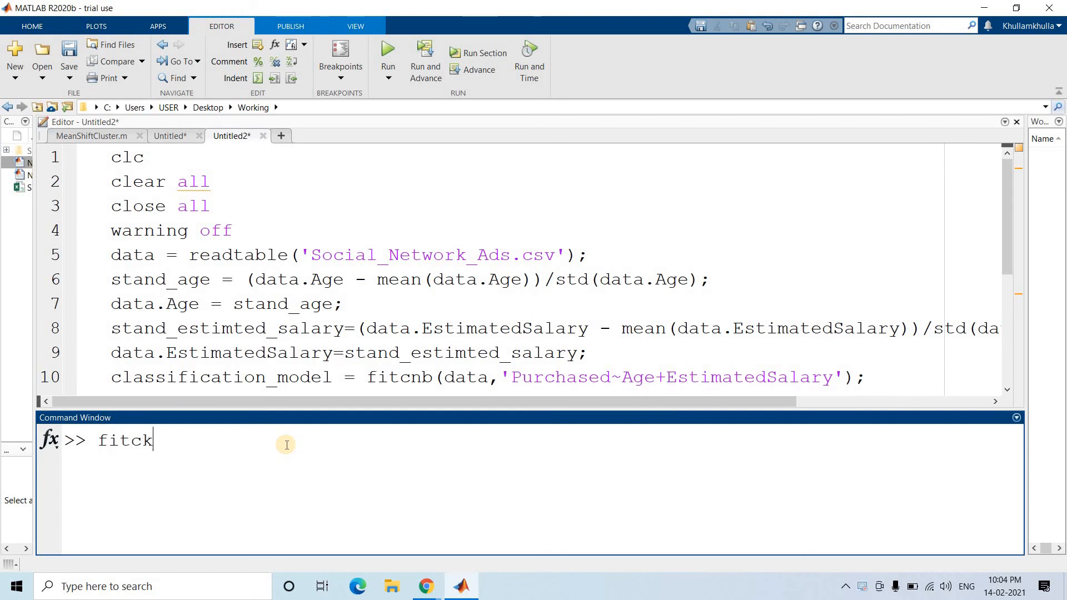
type("nn ,")
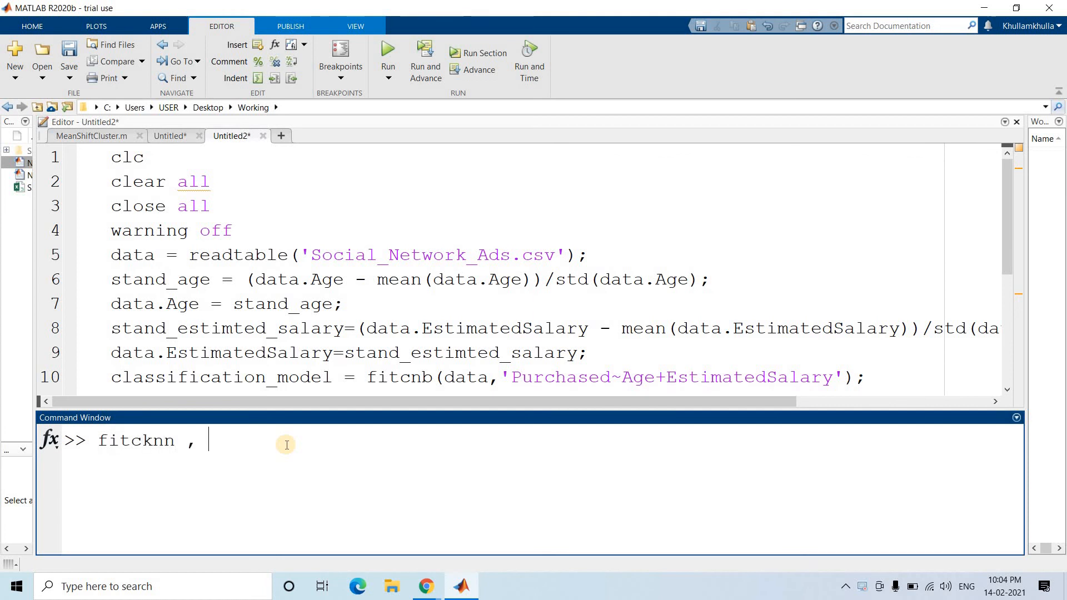
type("fitc")
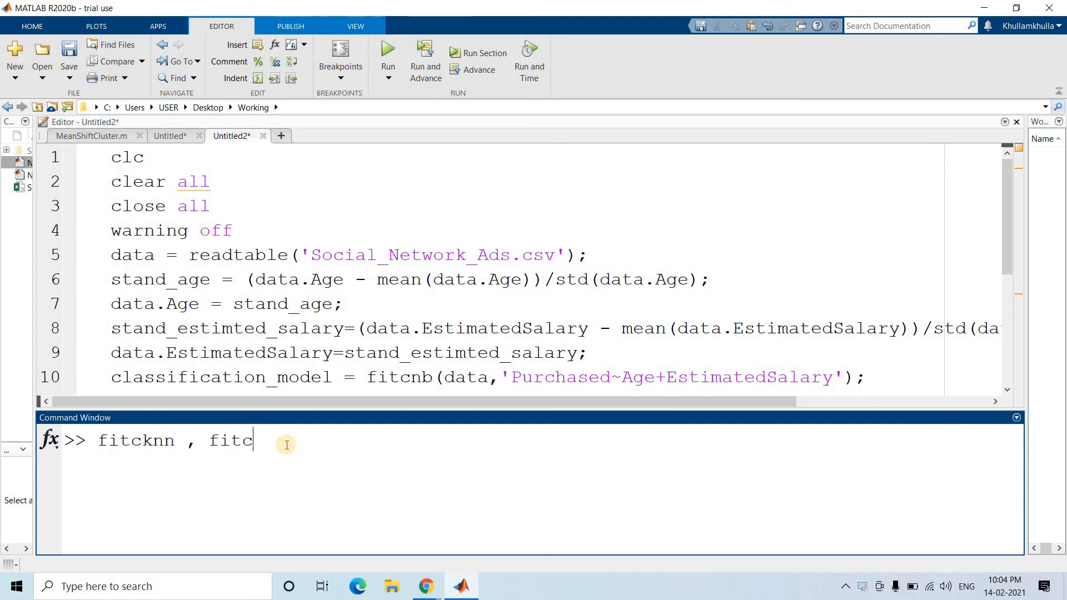
type("svm ,")
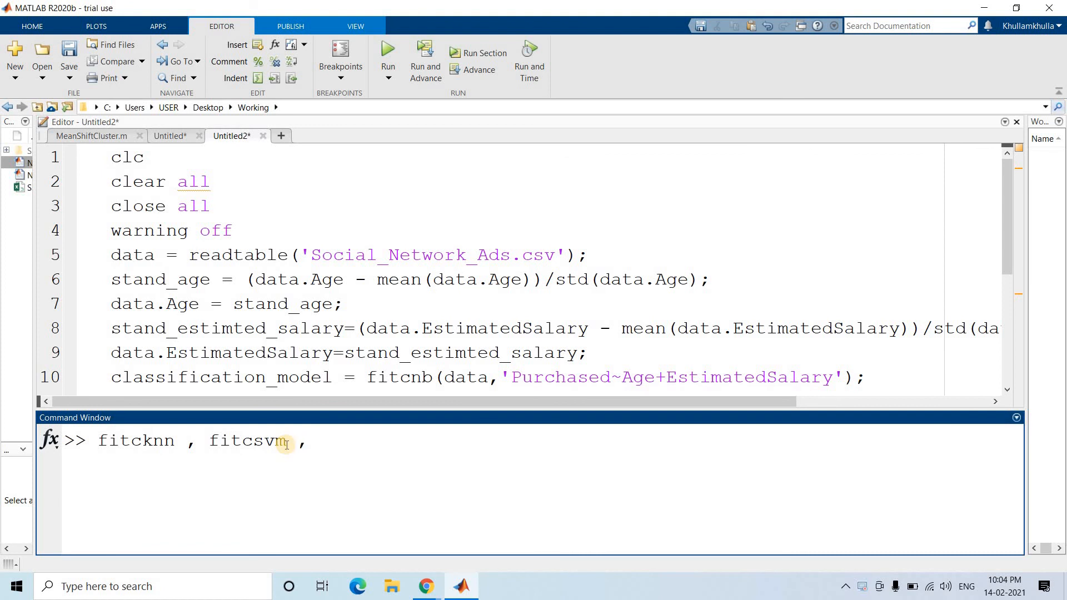
type("f")
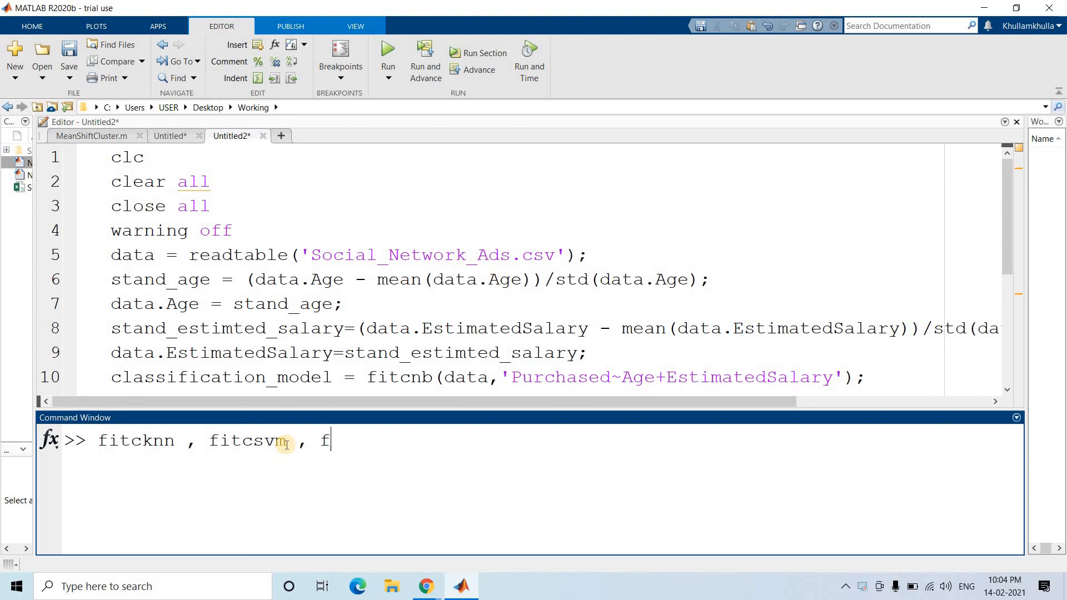
type("itctree")
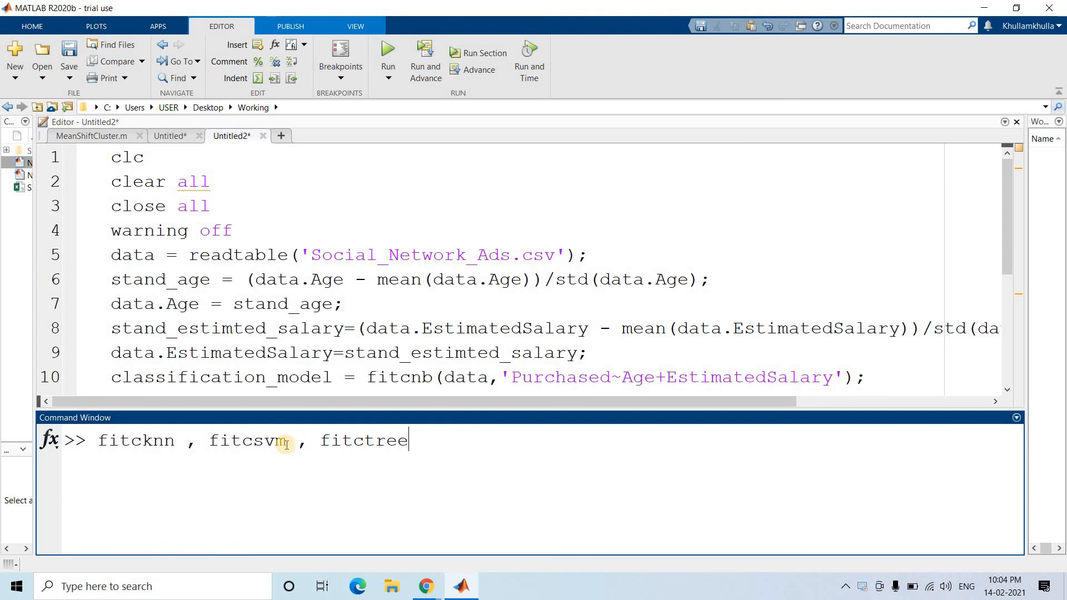
type(", fit")
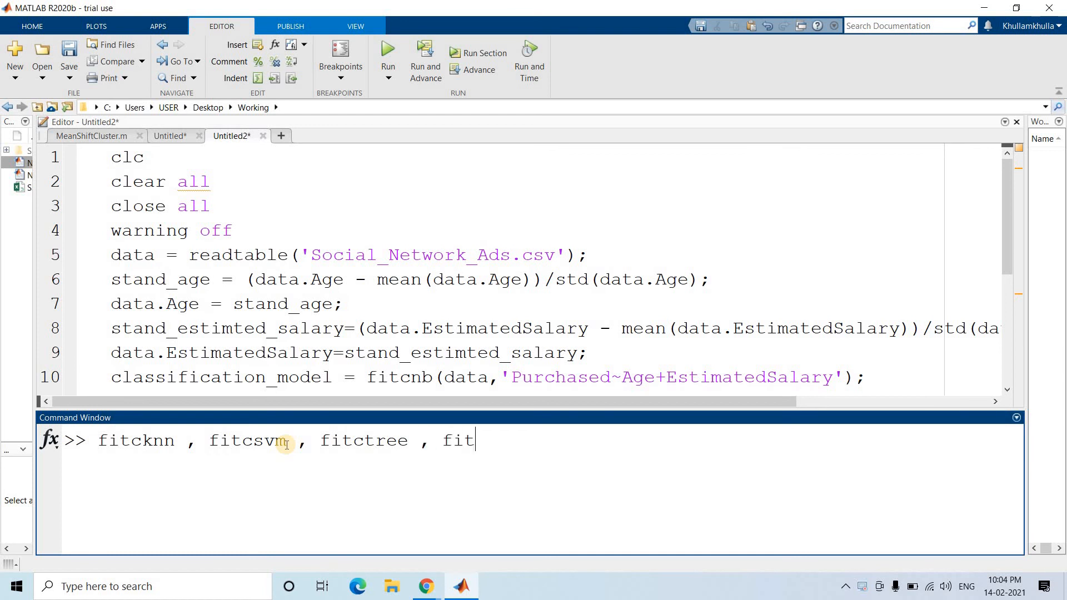
type("rtree")
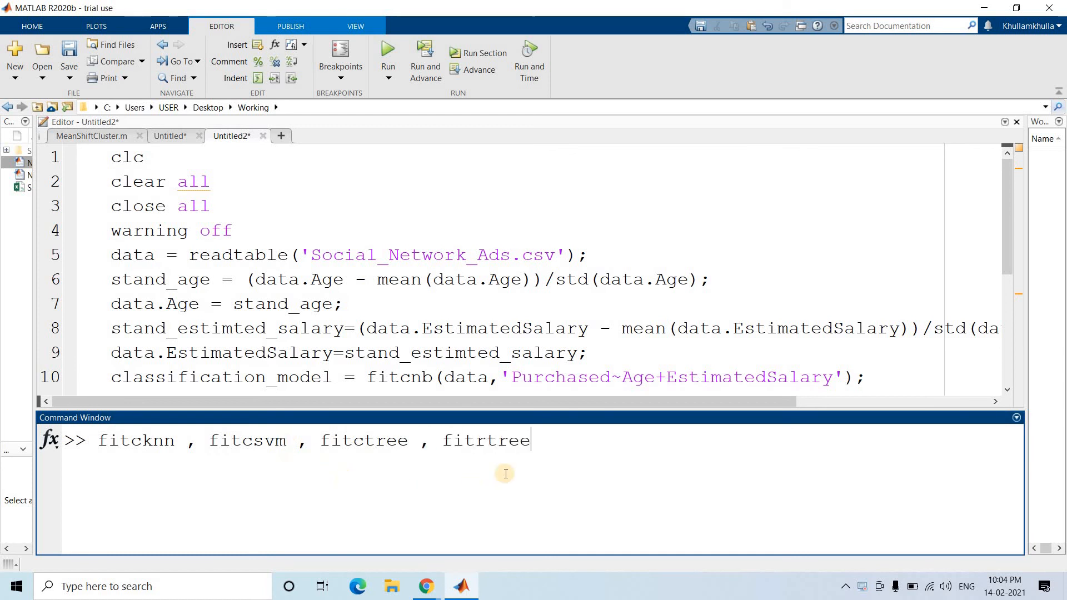
mouse_move(428, 442)
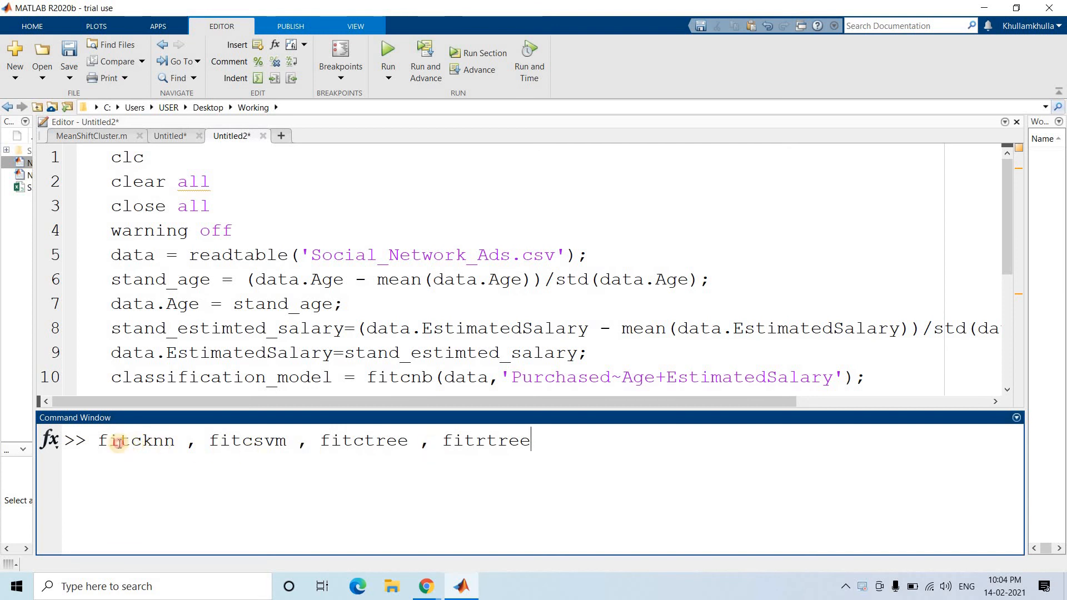
- Highlight fitcknn and fitcsvm in turn, add fitrsvm to the list and point it out
double_click(115, 440)
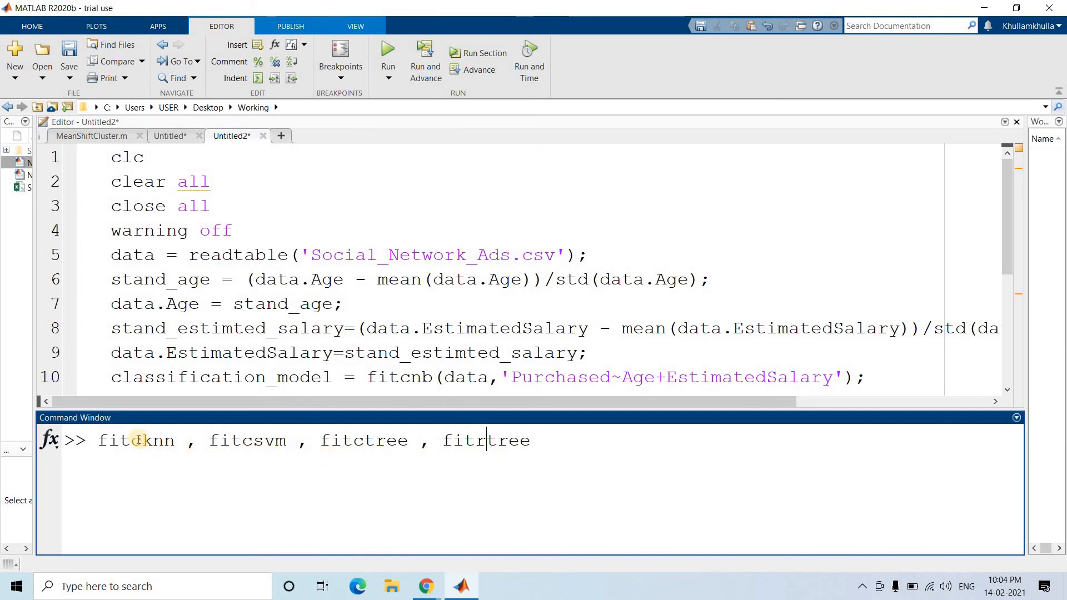
double_click(156, 440)
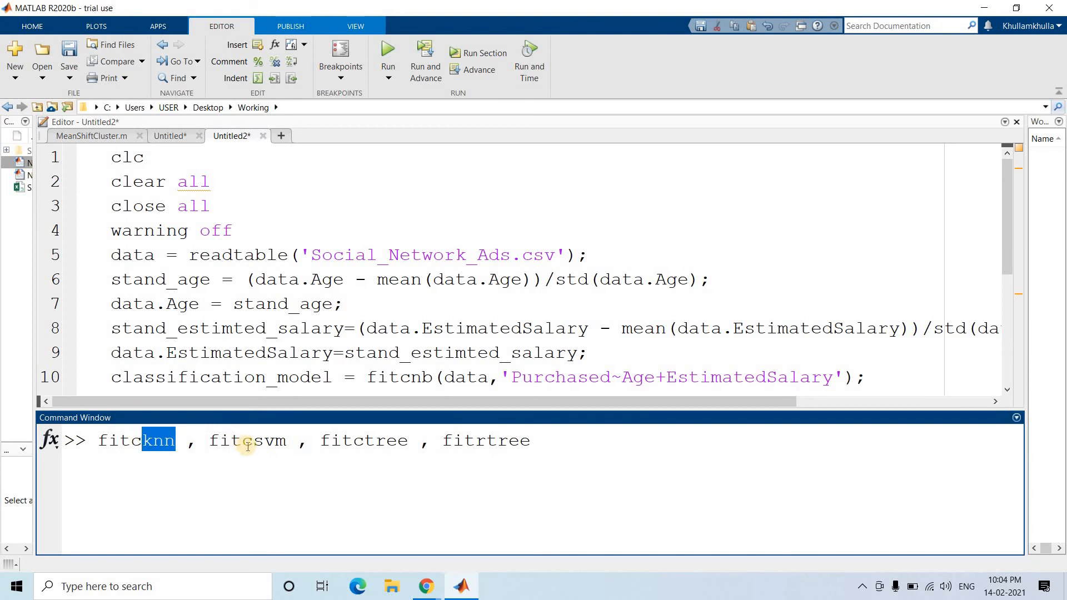
double_click(269, 440)
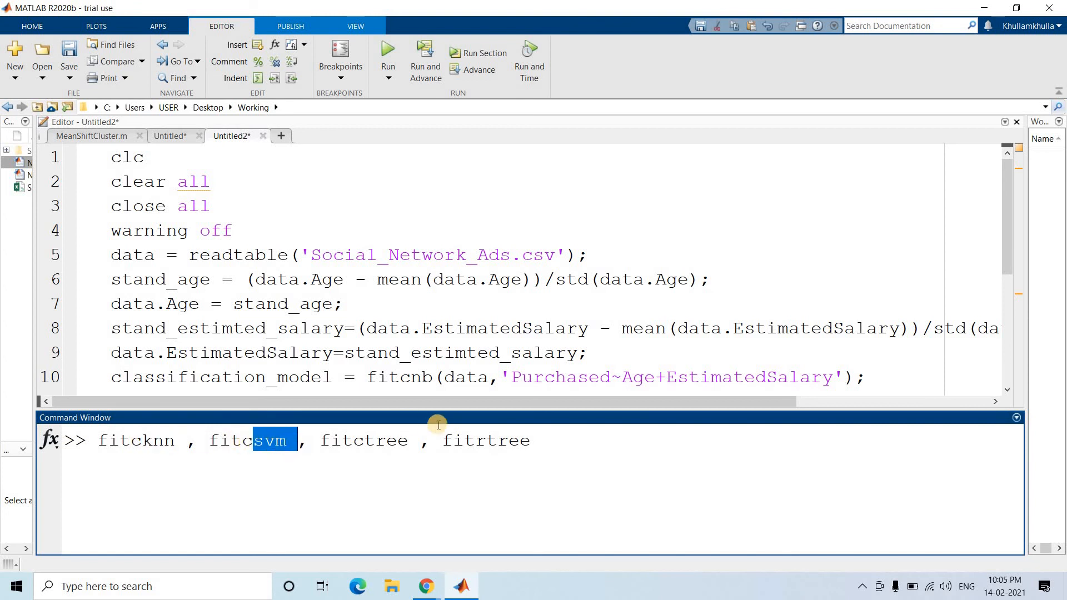
double_click(385, 440)
type(" , fit")
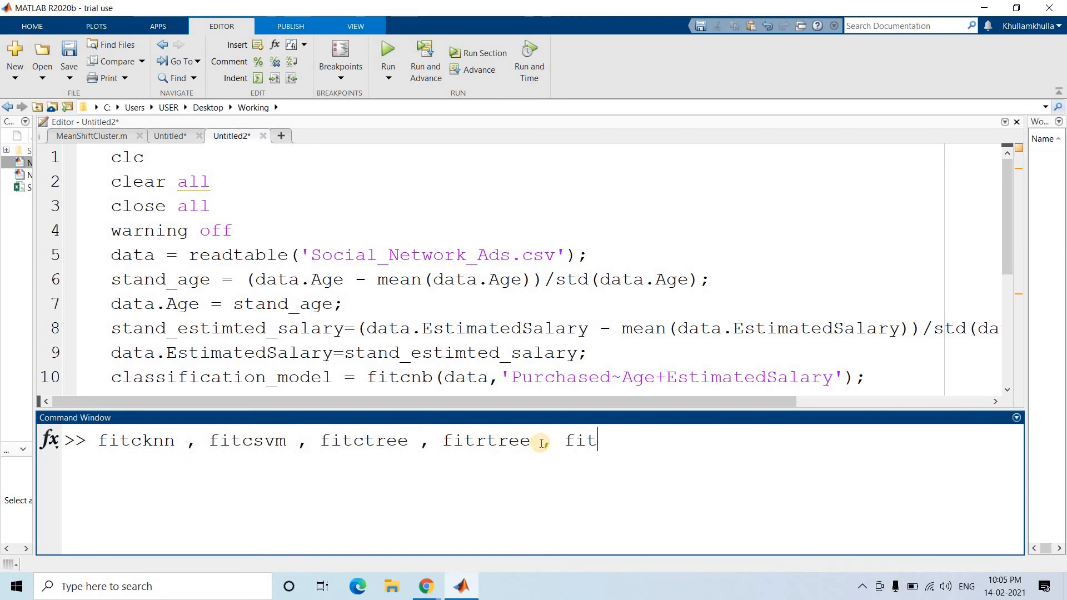
type("rsvm")
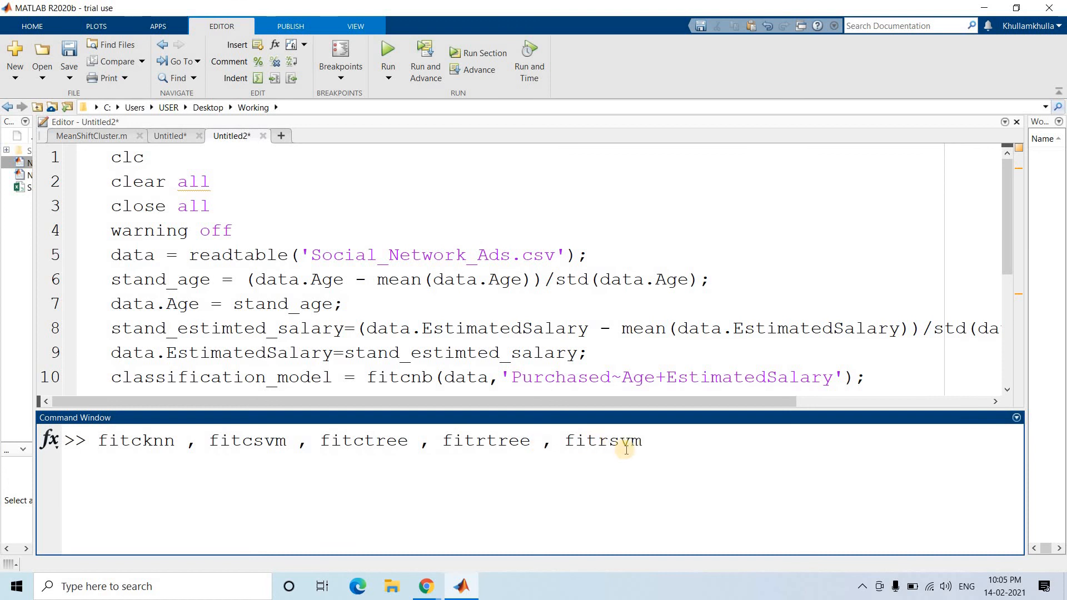
double_click(601, 440)
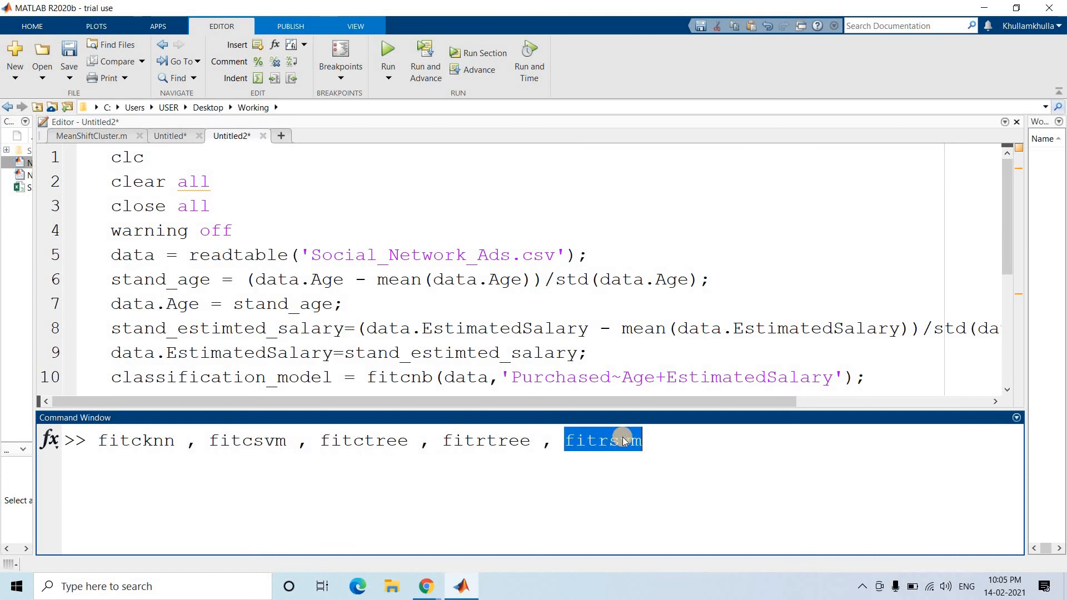
left_click(685, 440)
type("f")
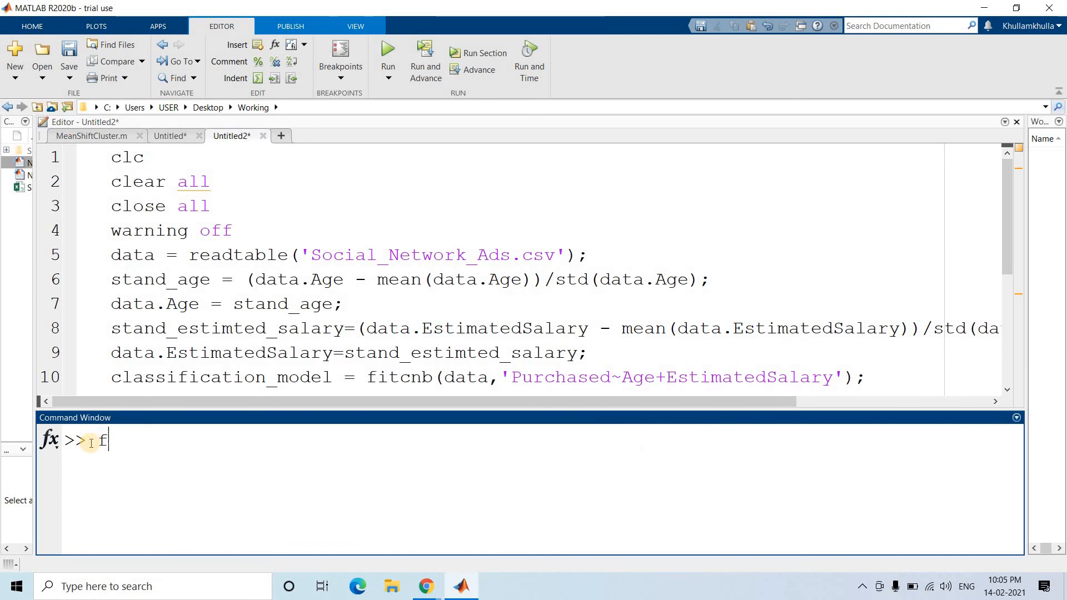
- Enter help fitcnb at the prompt to request the naive Bayes function's documentation
type("itc")
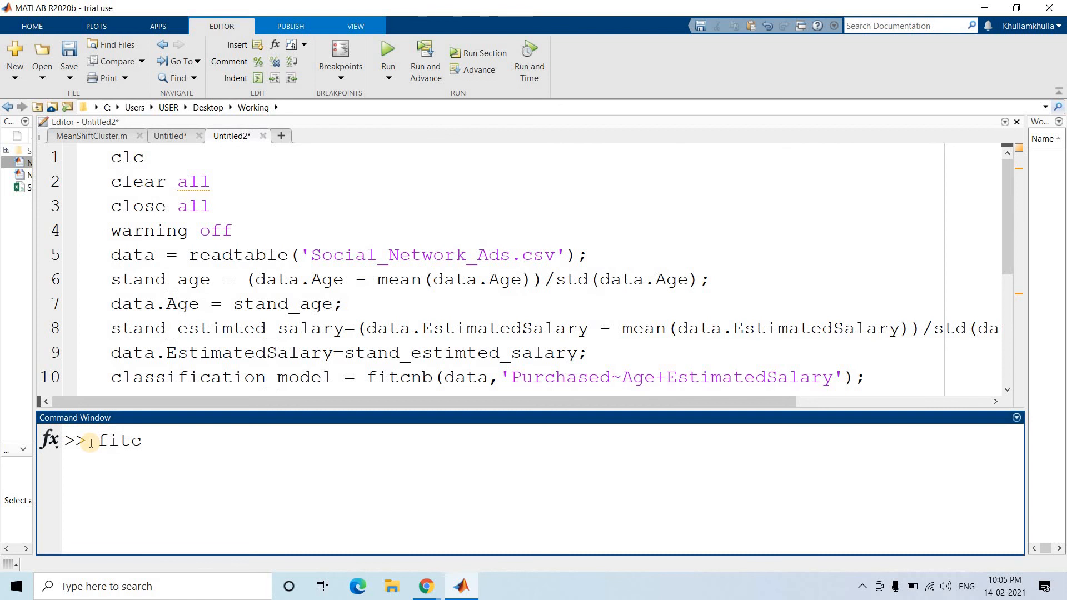
type("nb")
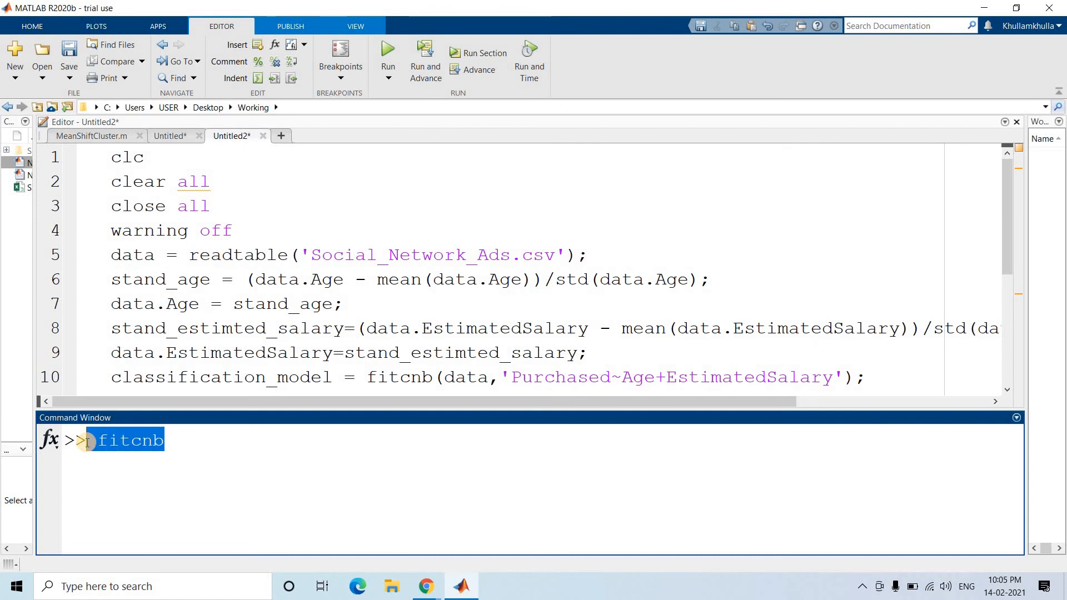
type("help")
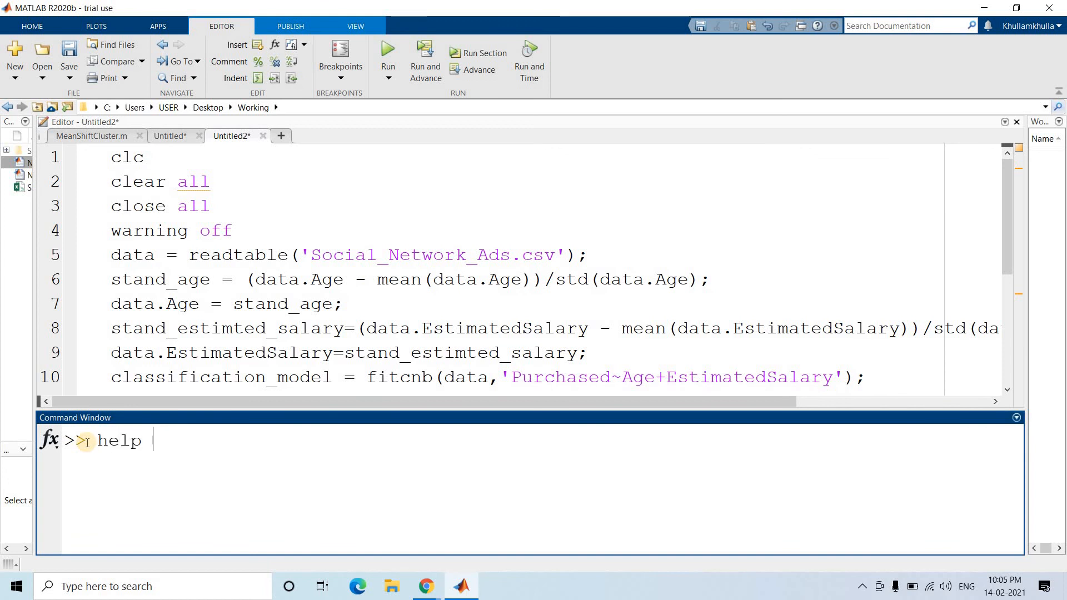
type("fitcnb")
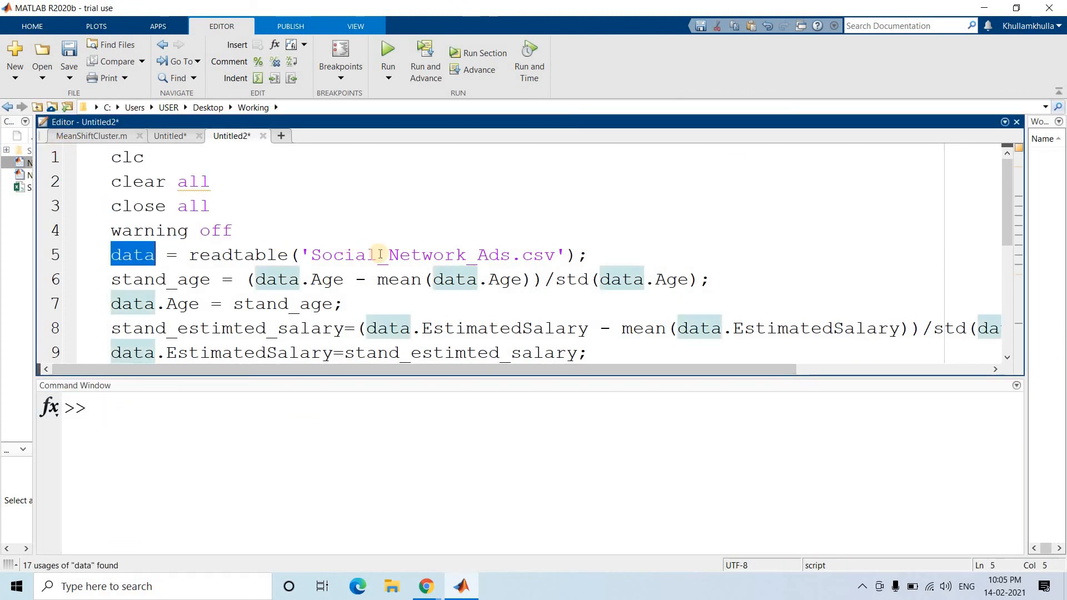
double_click(408, 255)
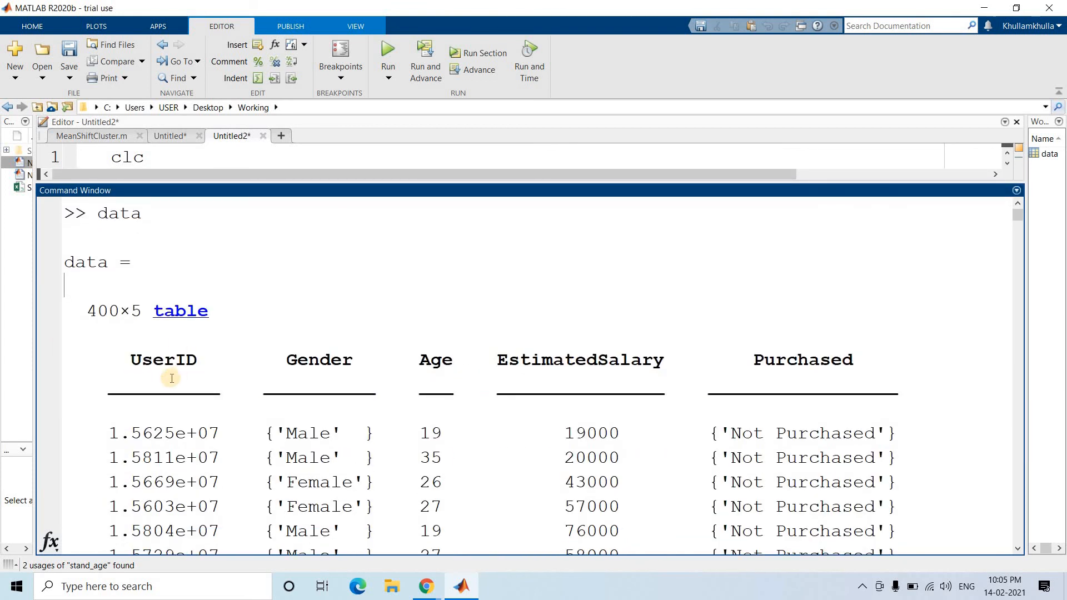
double_click(319, 359)
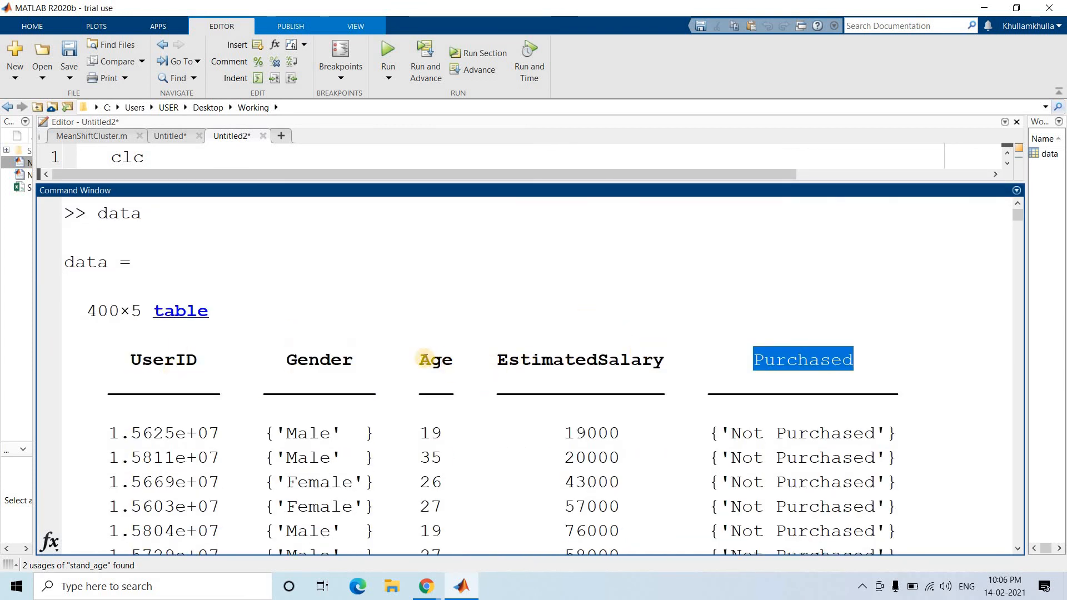
left_click(579, 360)
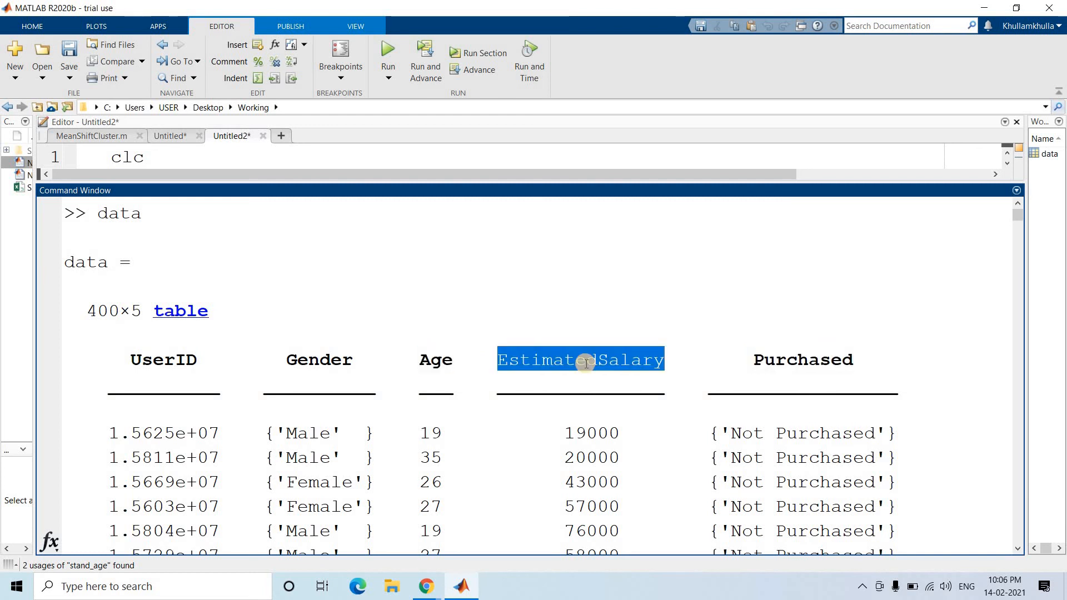
mouse_move(824, 364)
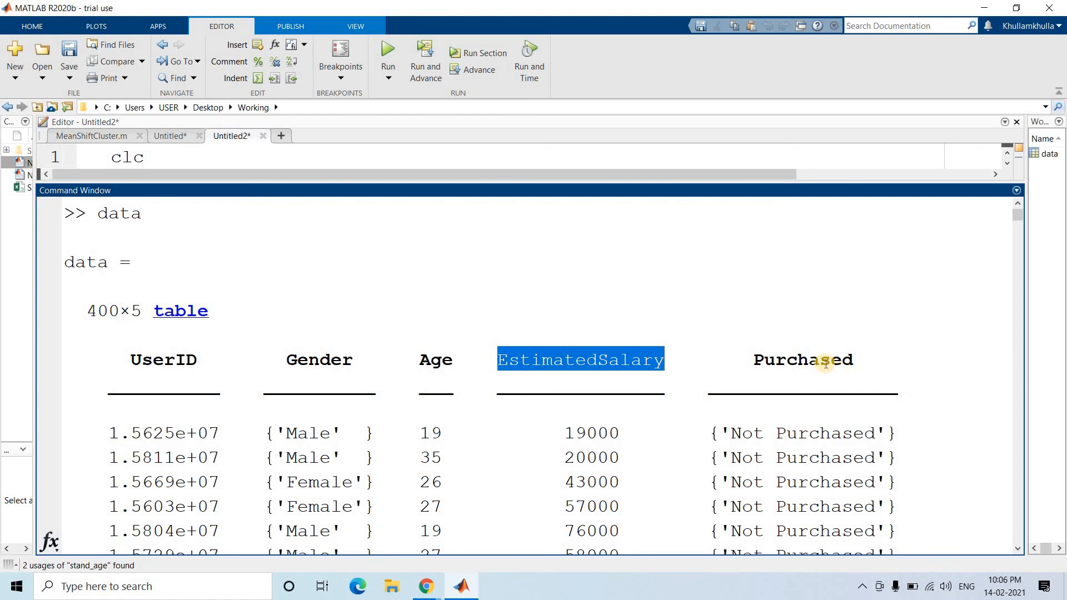
left_click(803, 360)
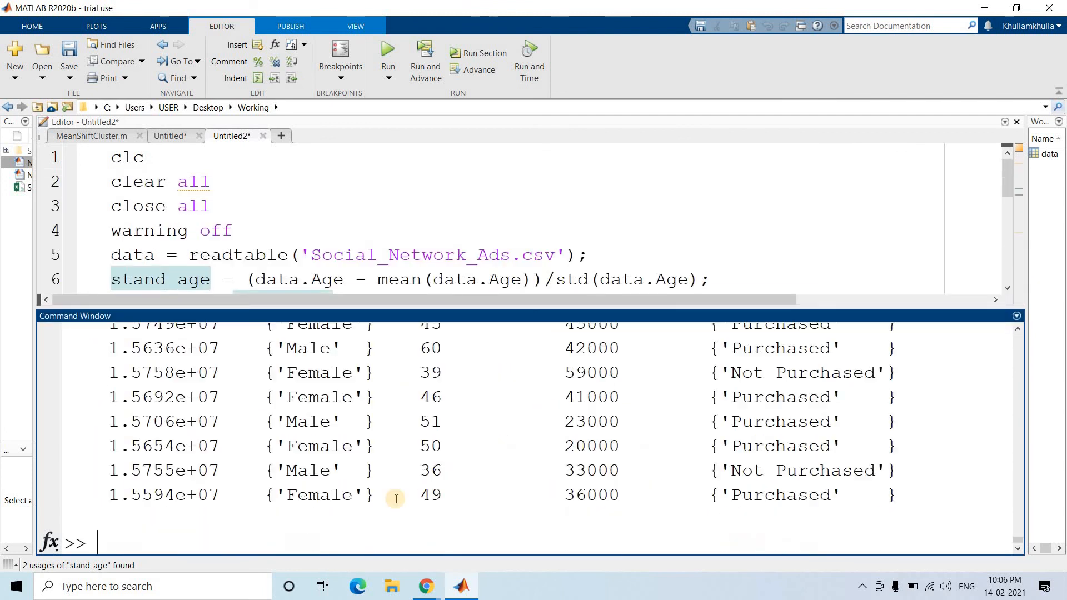
- Query unique values of the Purchased column, retyping the call after the 'purchased' error
type("uniqu")
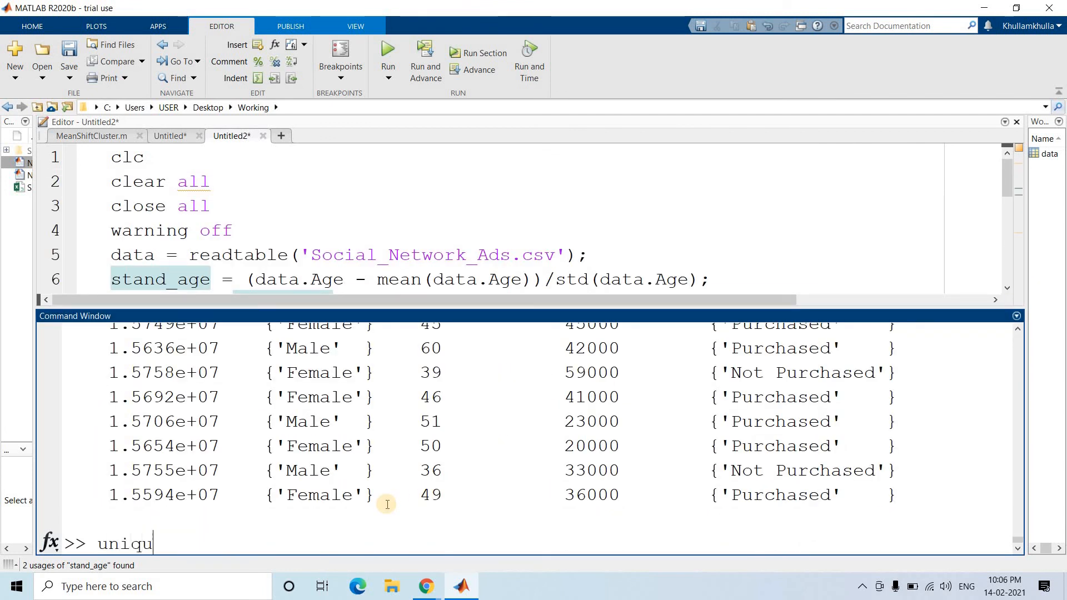
type("e(data")
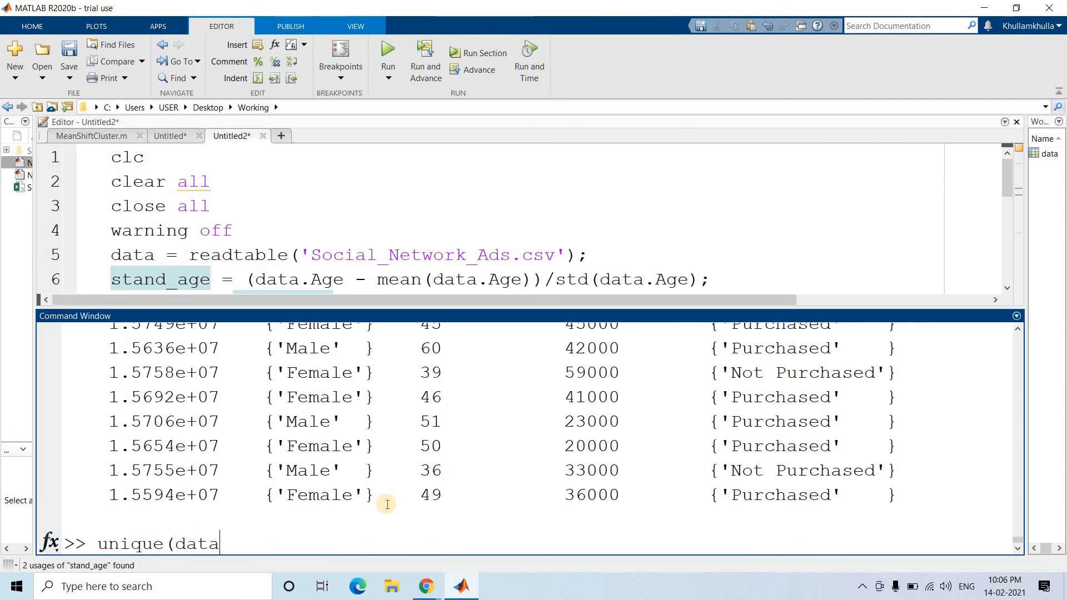
type(",purchased")
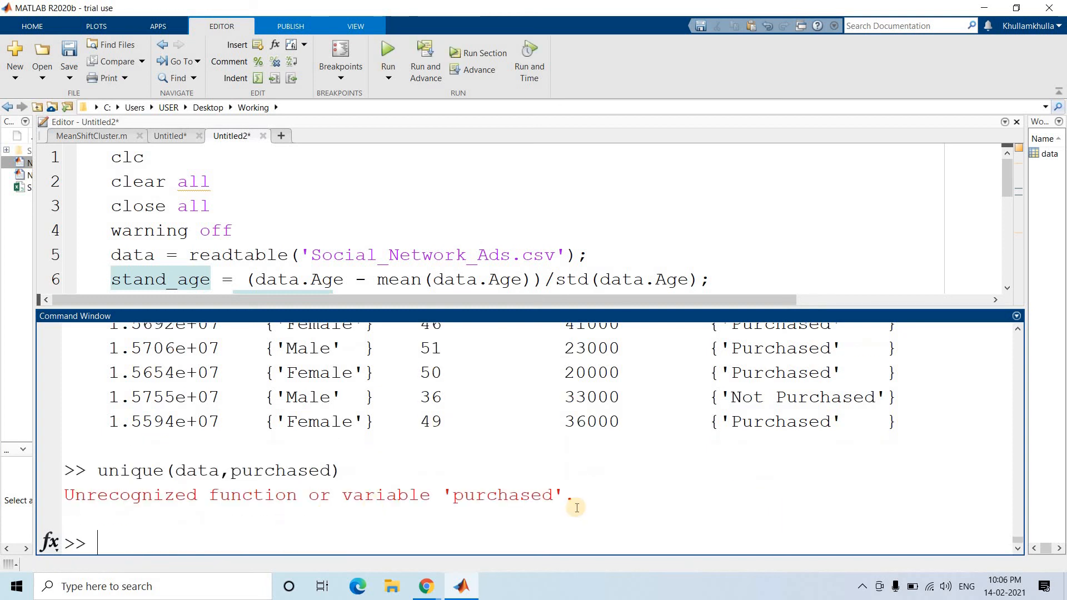
type("data")
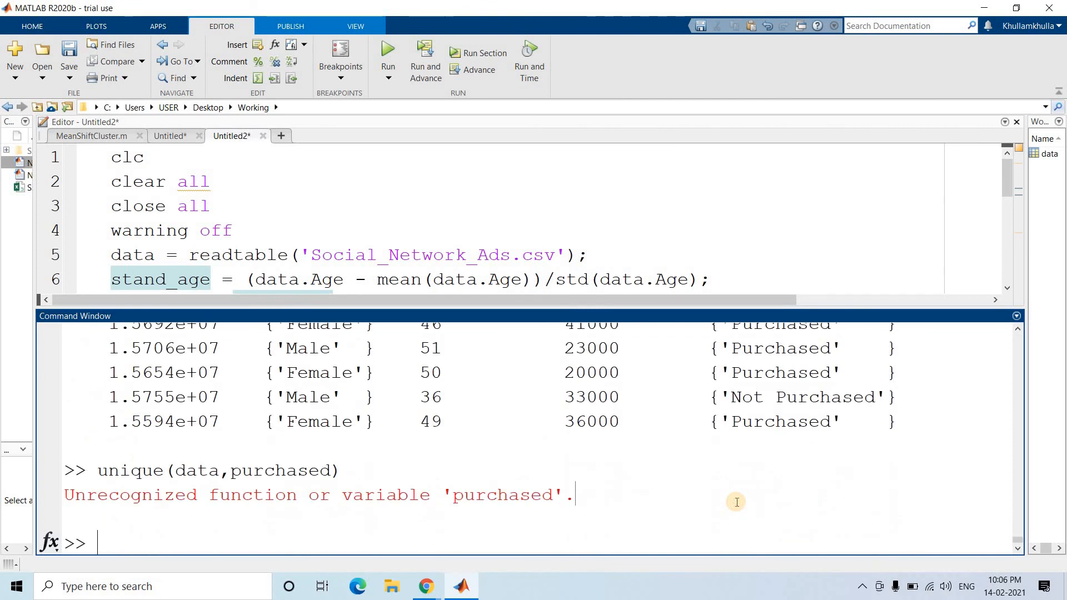
type("unique(data,purch")
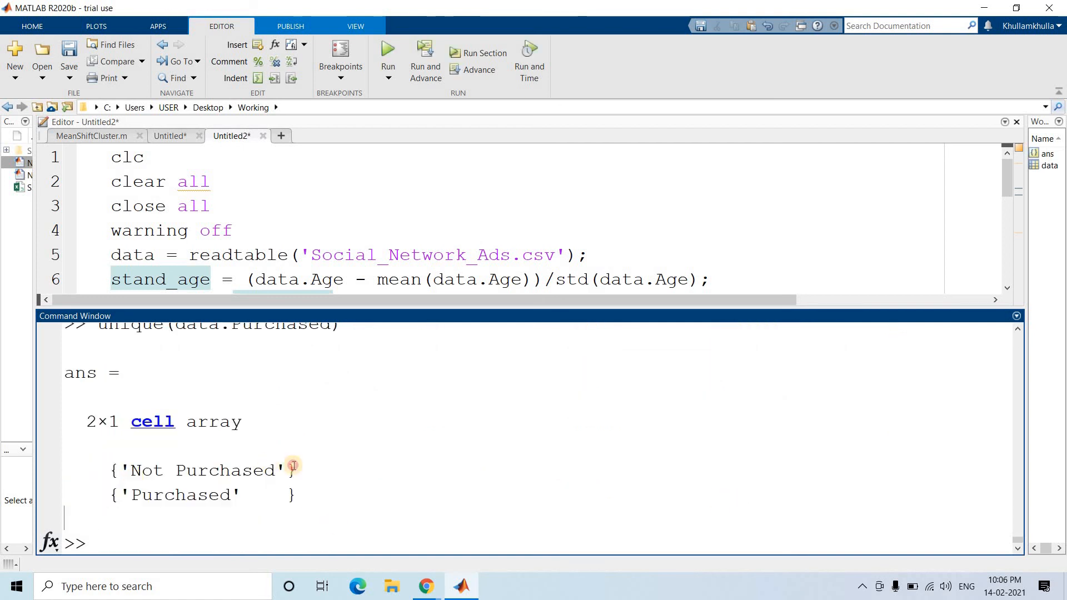
mouse_move(307, 517)
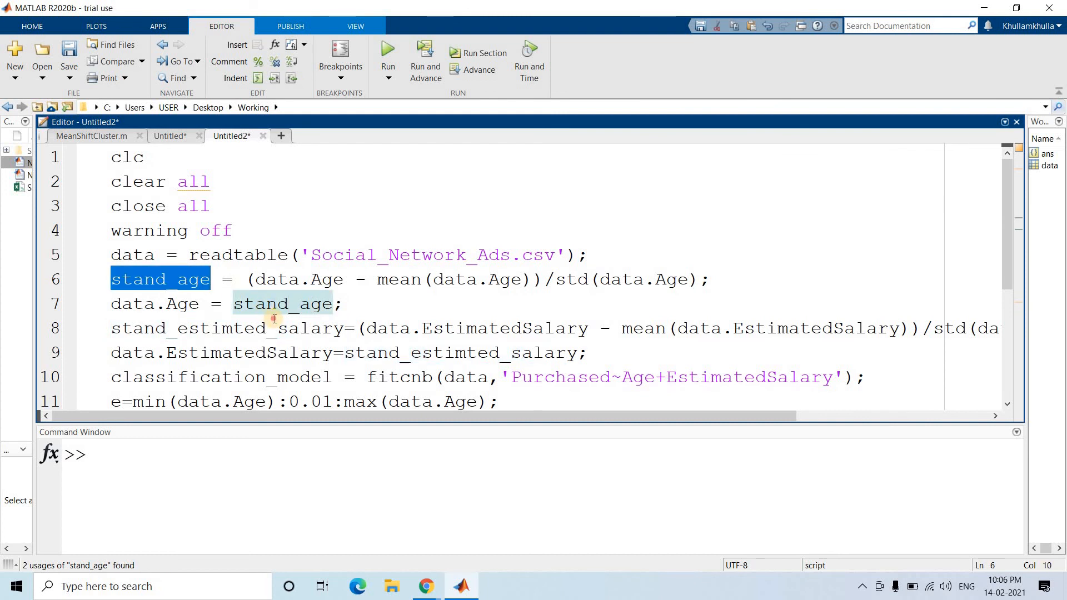
left_click(227, 328)
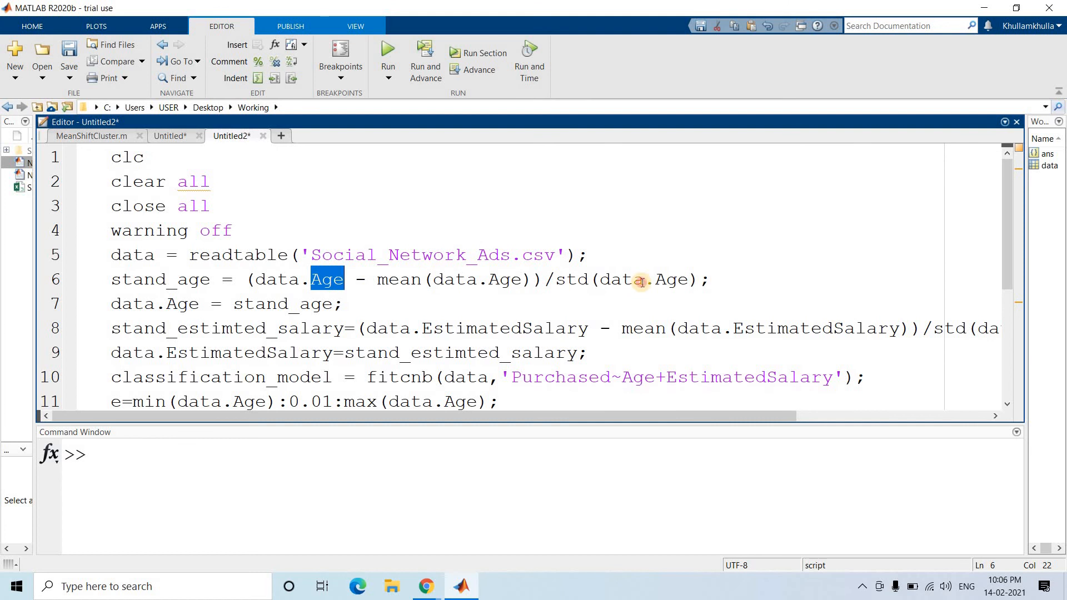
double_click(621, 280)
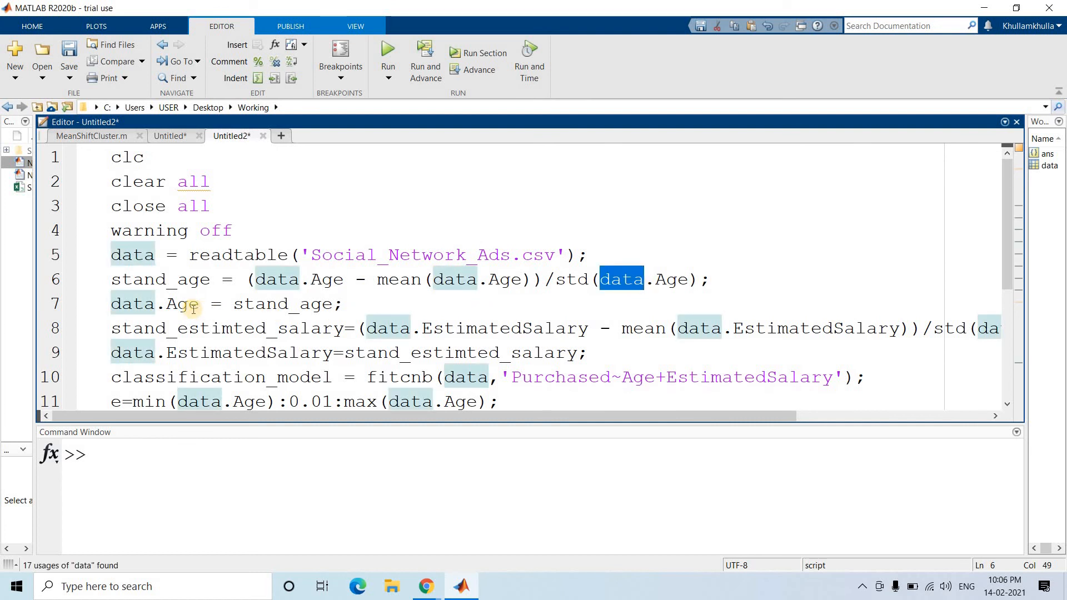
double_click(193, 279)
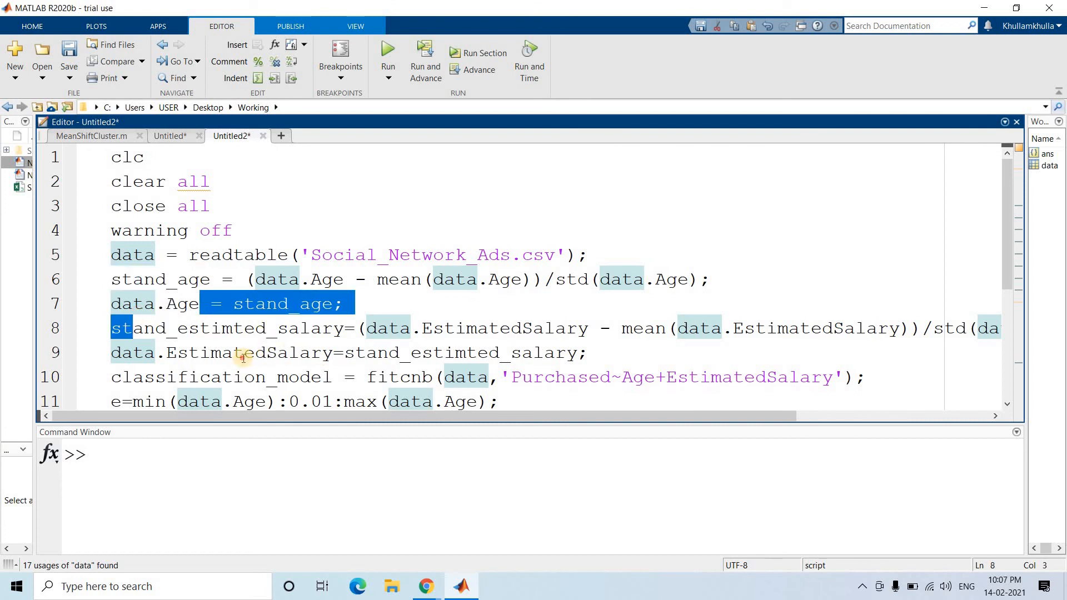
left_click_drag(111, 327, 585, 352)
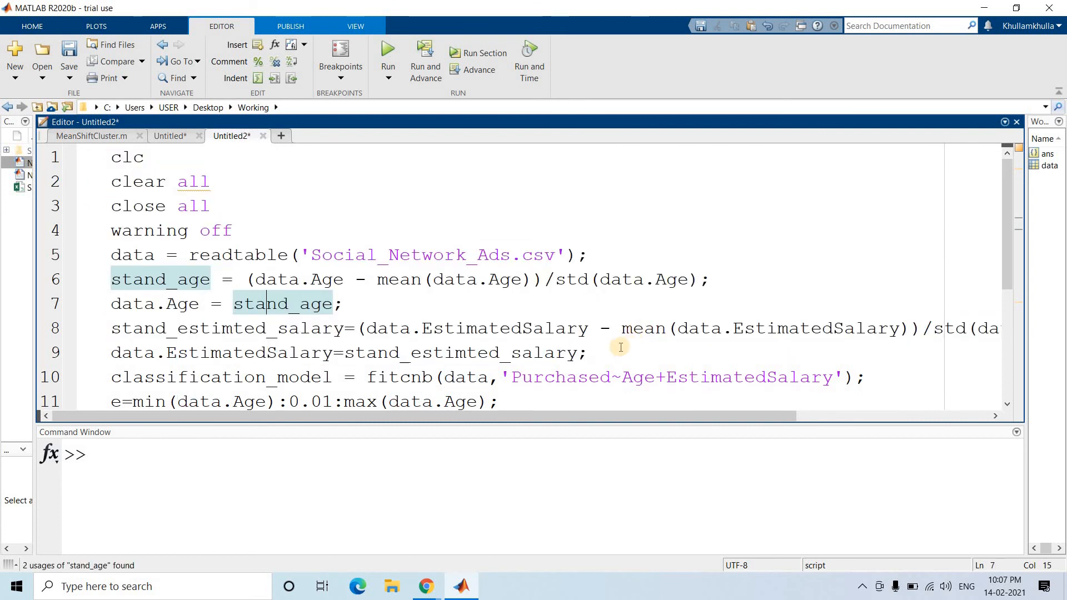
left_click_drag(112, 303, 585, 352)
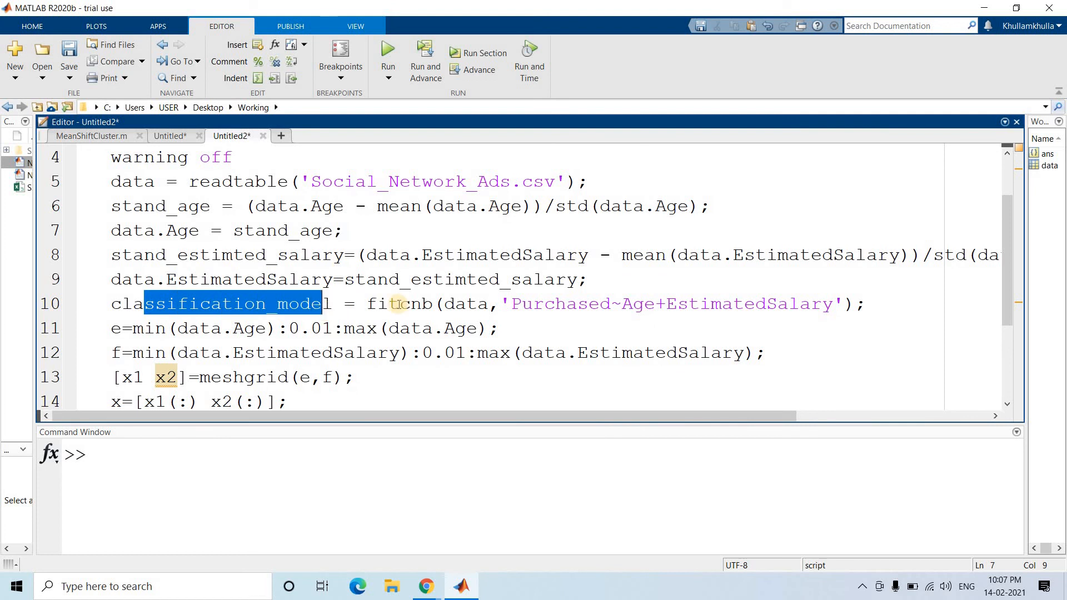
left_click(455, 303)
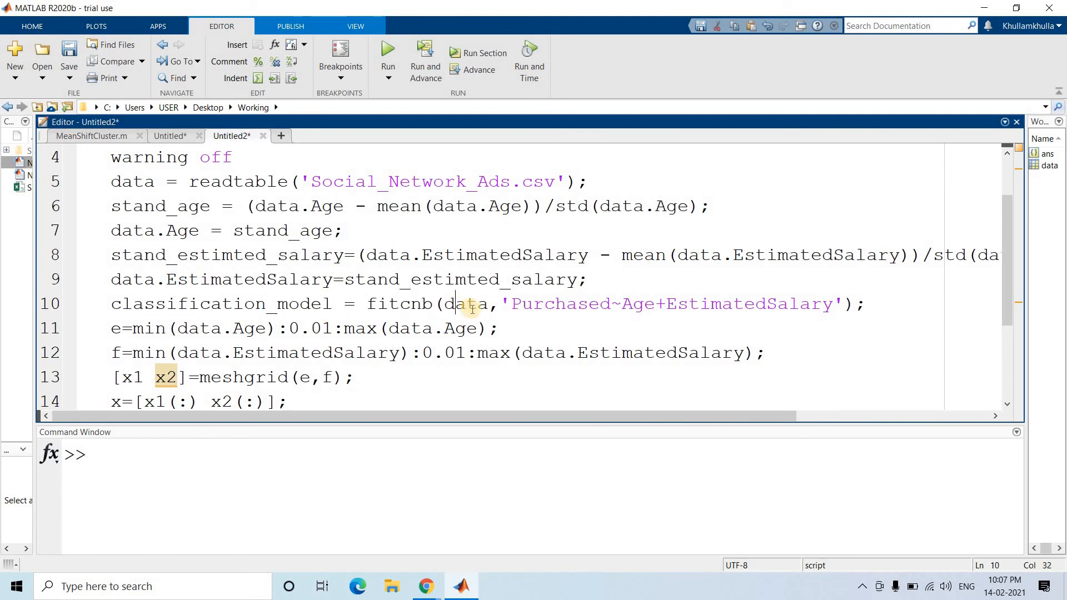
double_click(467, 303)
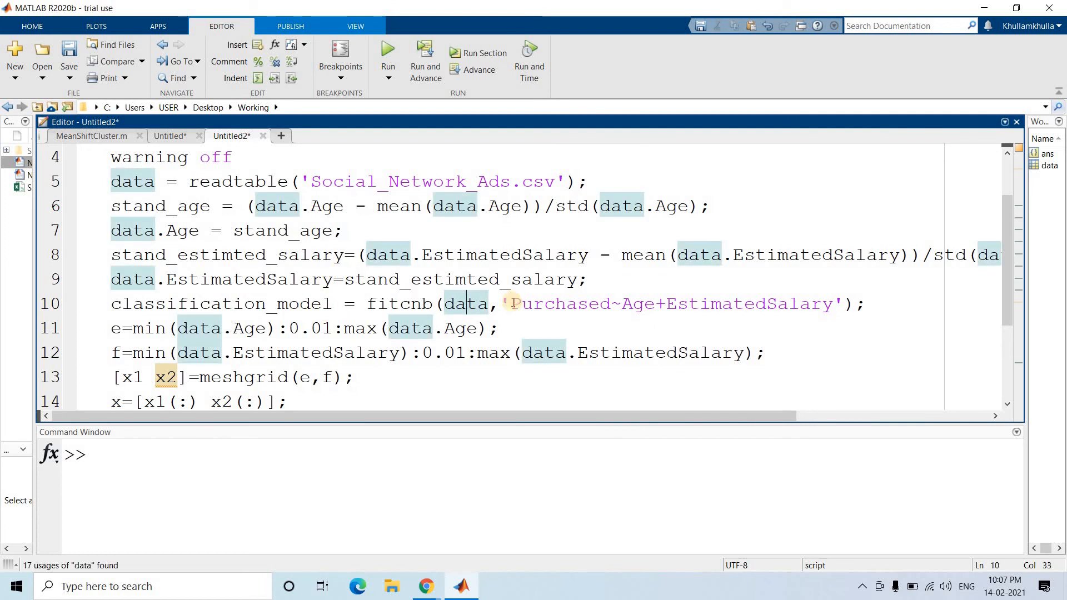
double_click(667, 303)
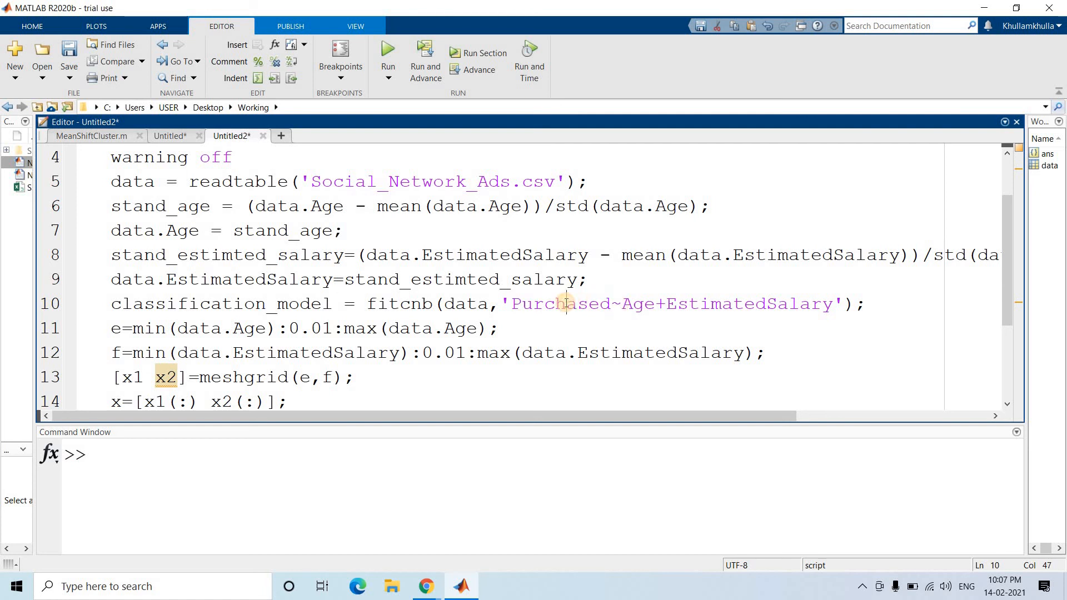
double_click(746, 304)
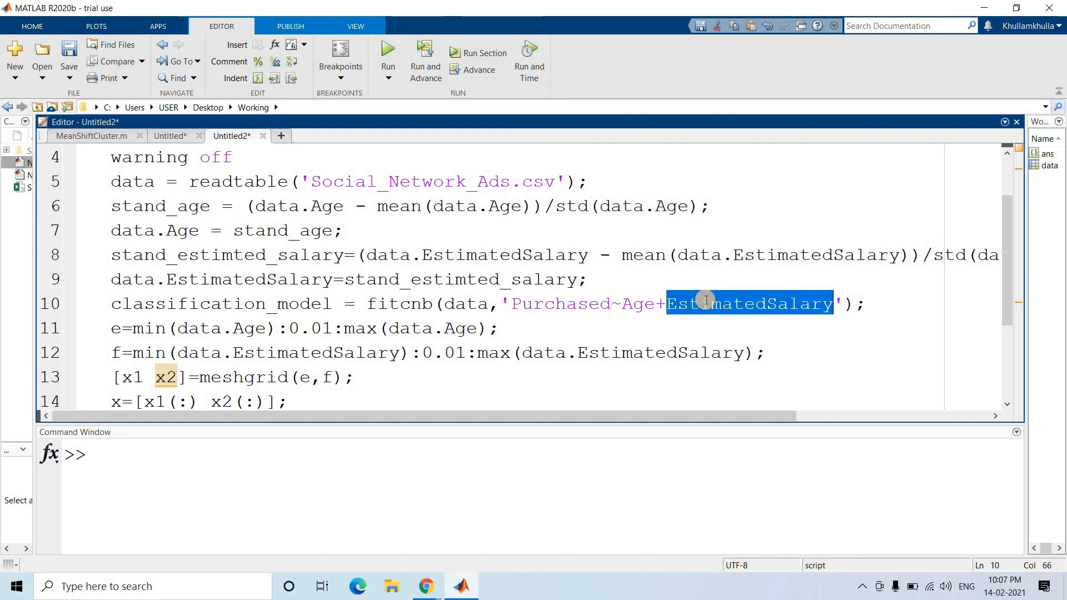
double_click(637, 303)
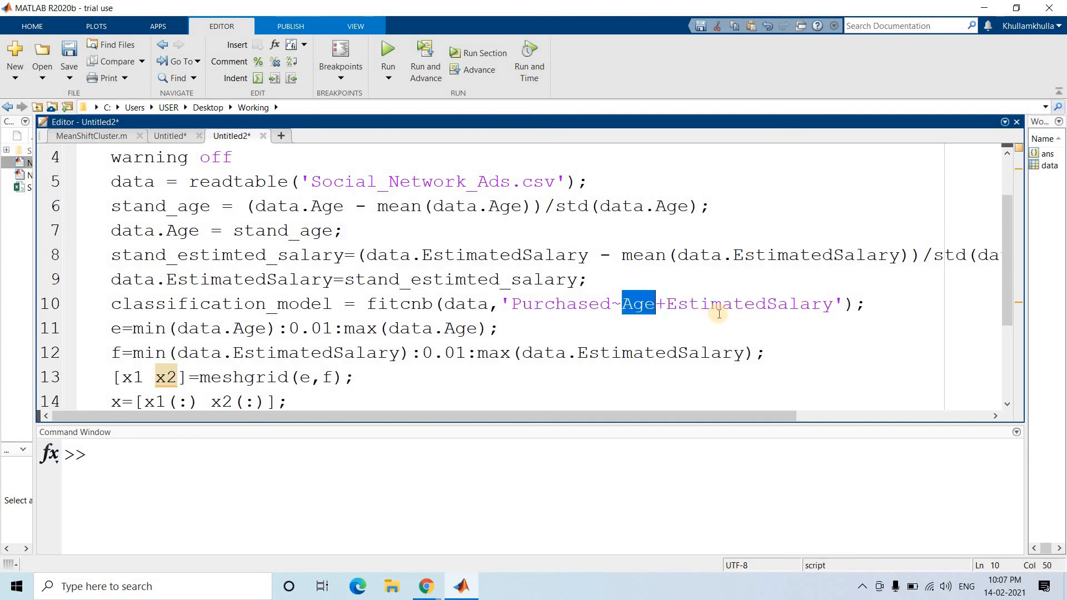
left_click(666, 303)
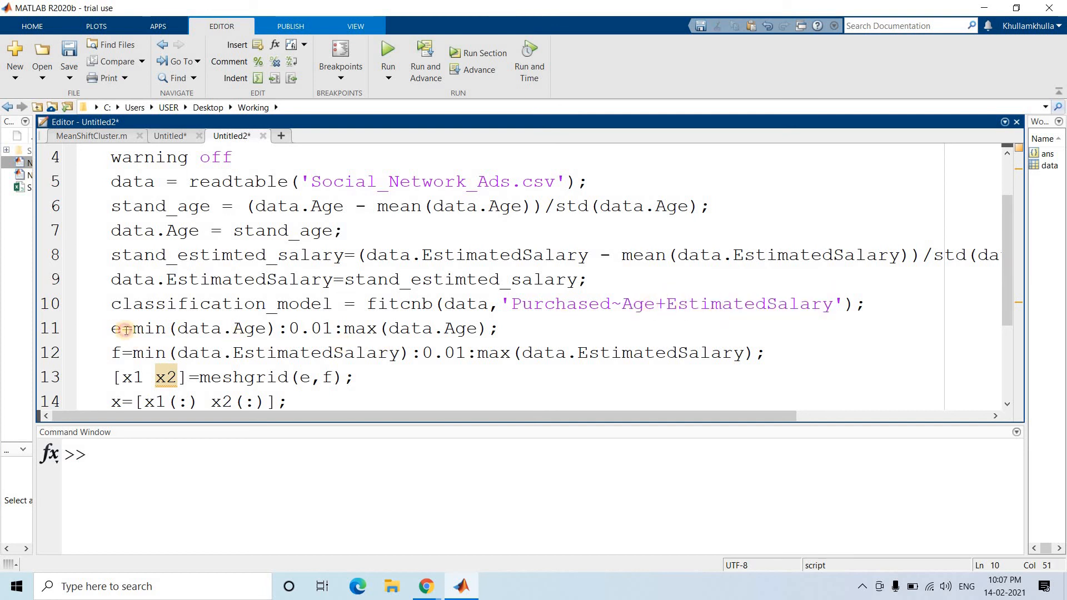
left_click_drag(111, 328, 354, 377)
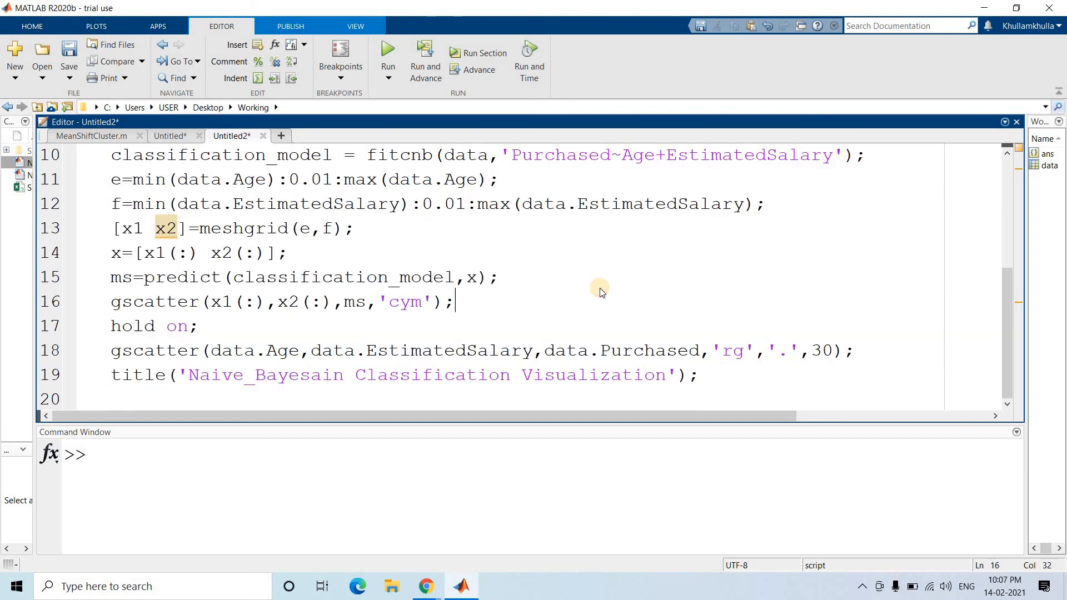
- Select the whole script, evaluate the selection, then run it to draw the classification figure
key("ctrl+a")
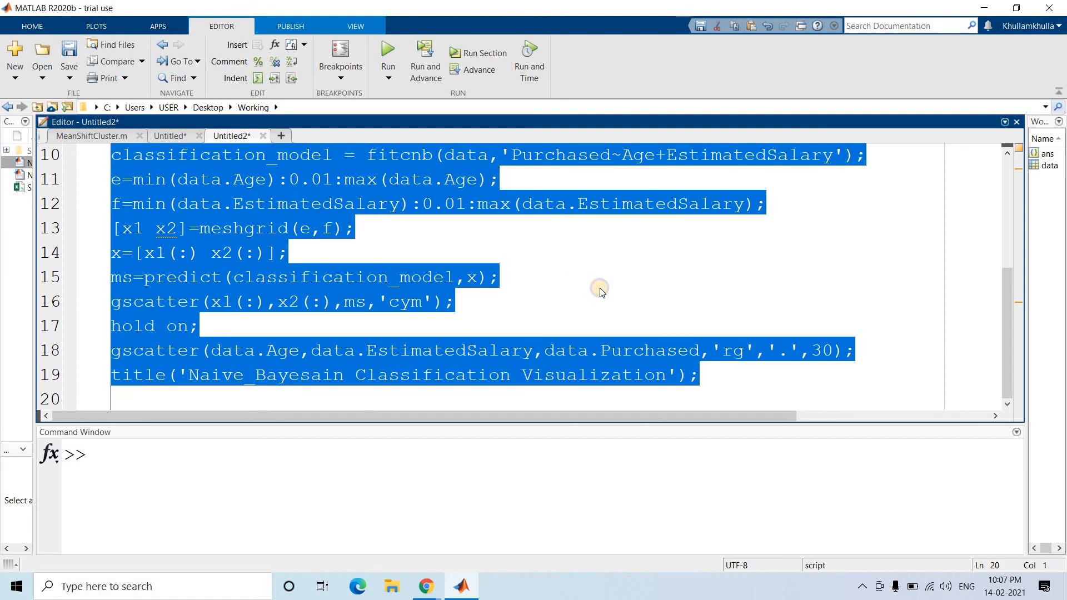
right_click(599, 292)
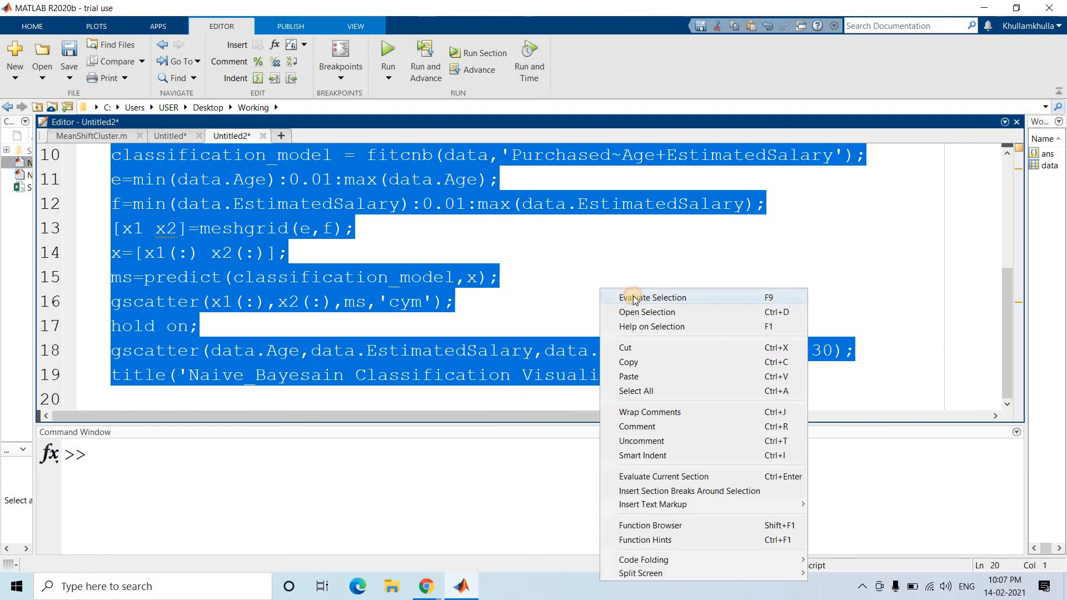
left_click(652, 297)
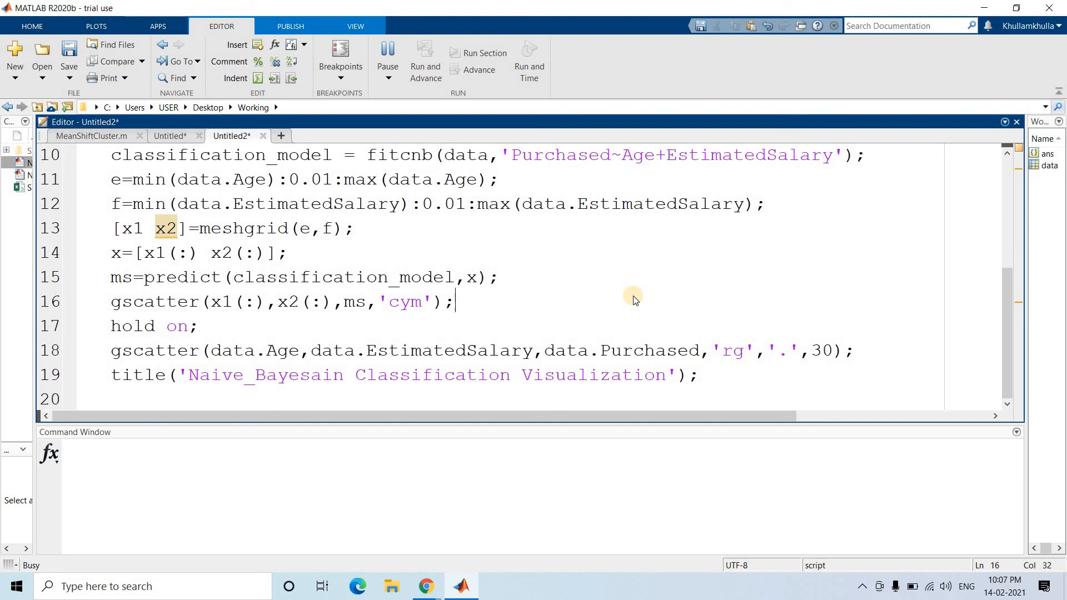
left_click(387, 58)
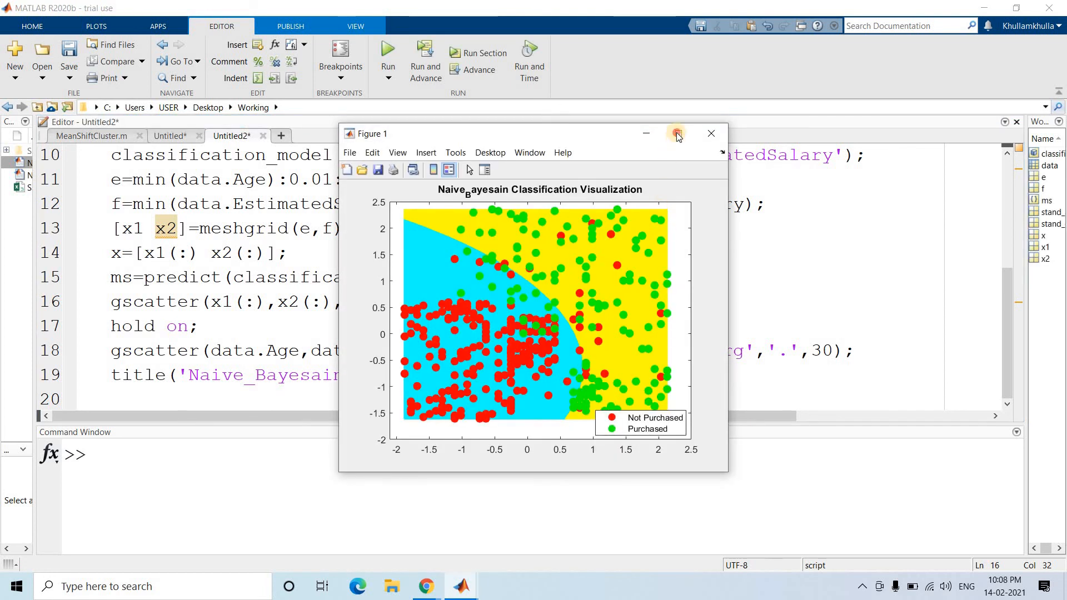
- Maximize the Figure 1 window showing the naive Bayes decision regions
left_click(675, 134)
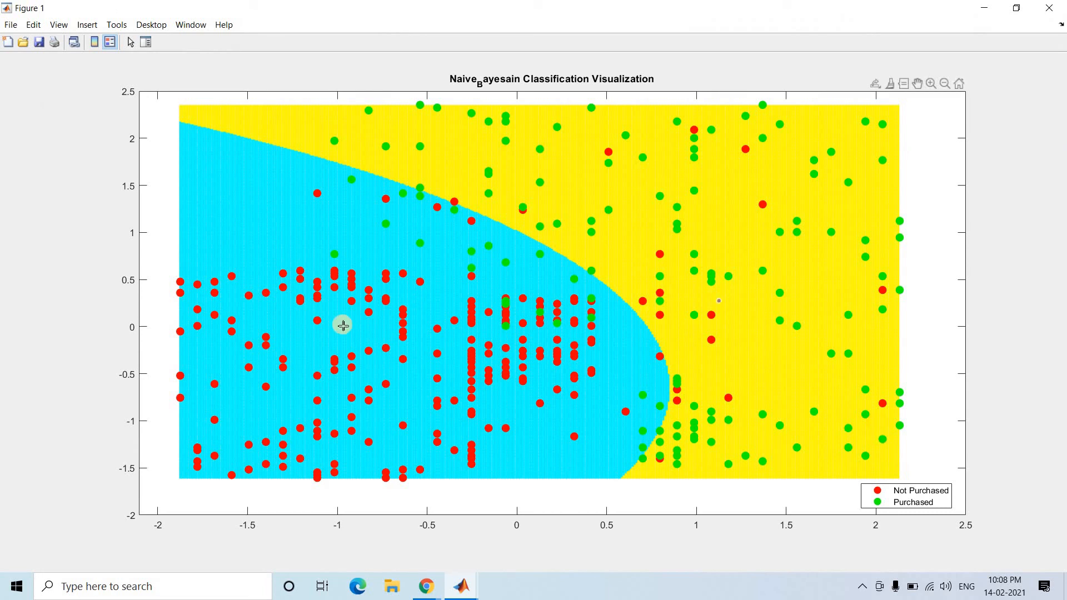
mouse_move(447, 270)
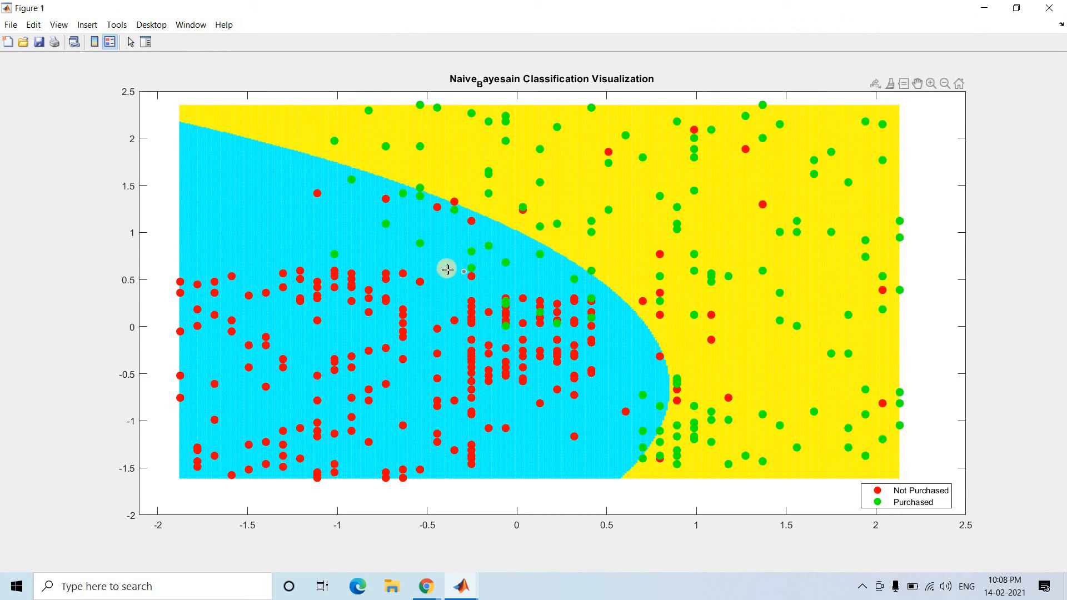
mouse_move(381, 398)
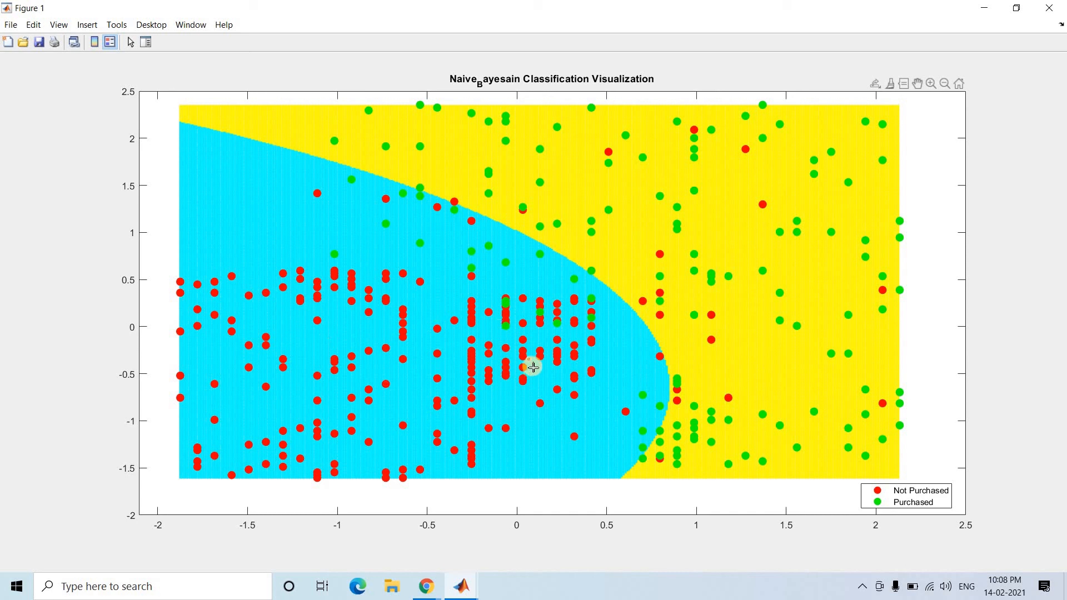
mouse_move(839, 238)
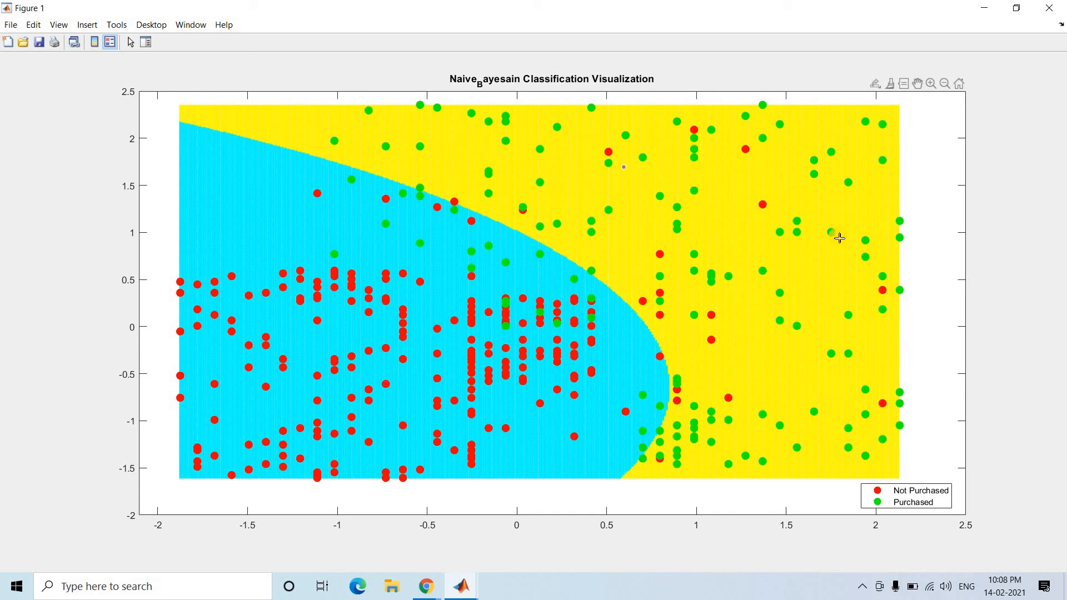
mouse_move(746, 182)
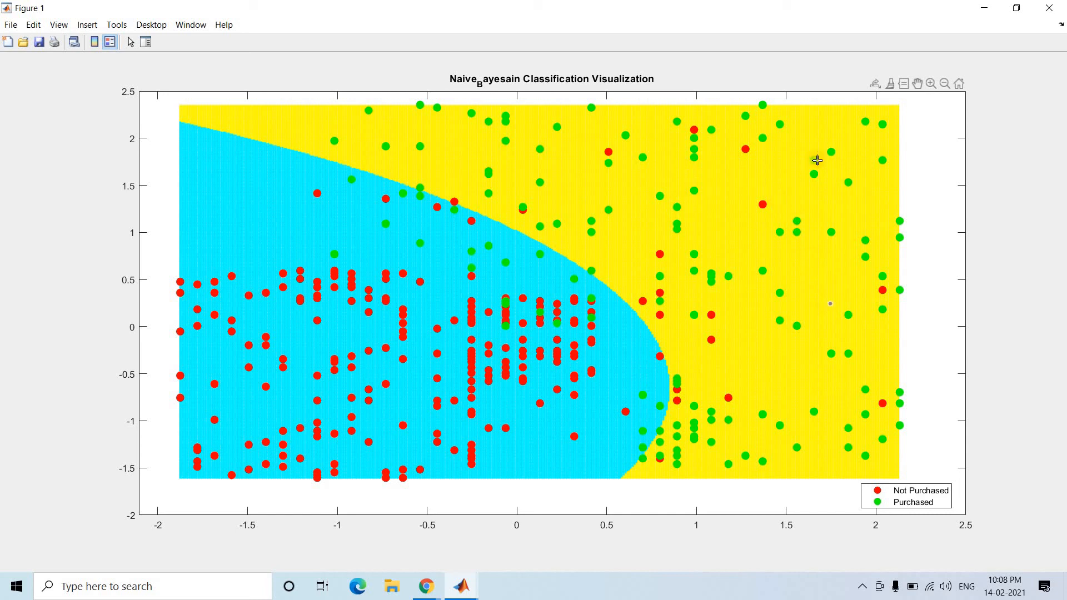
mouse_move(635, 184)
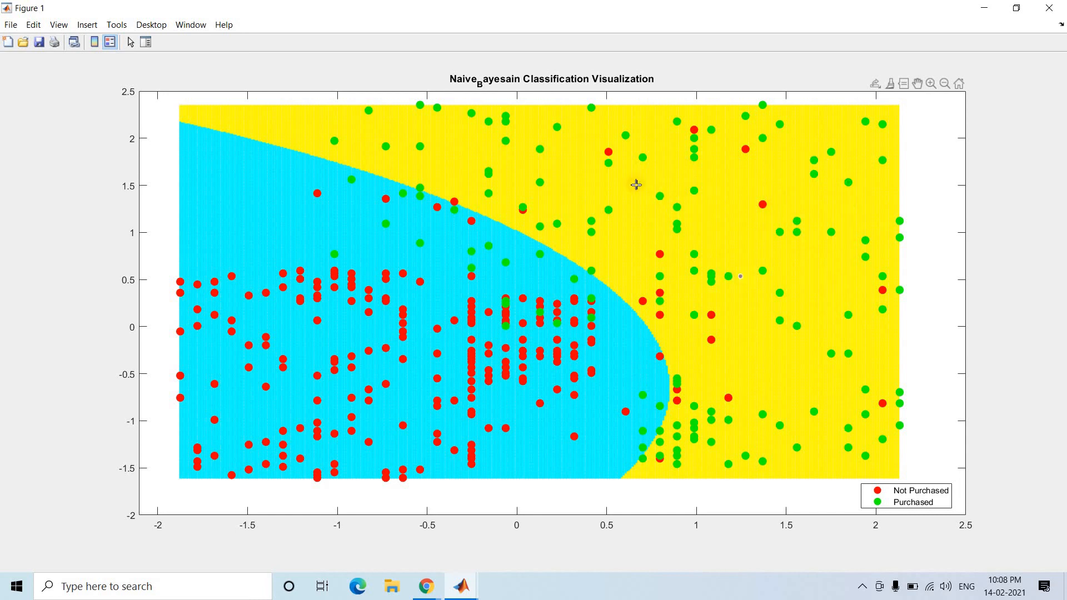
mouse_move(742, 151)
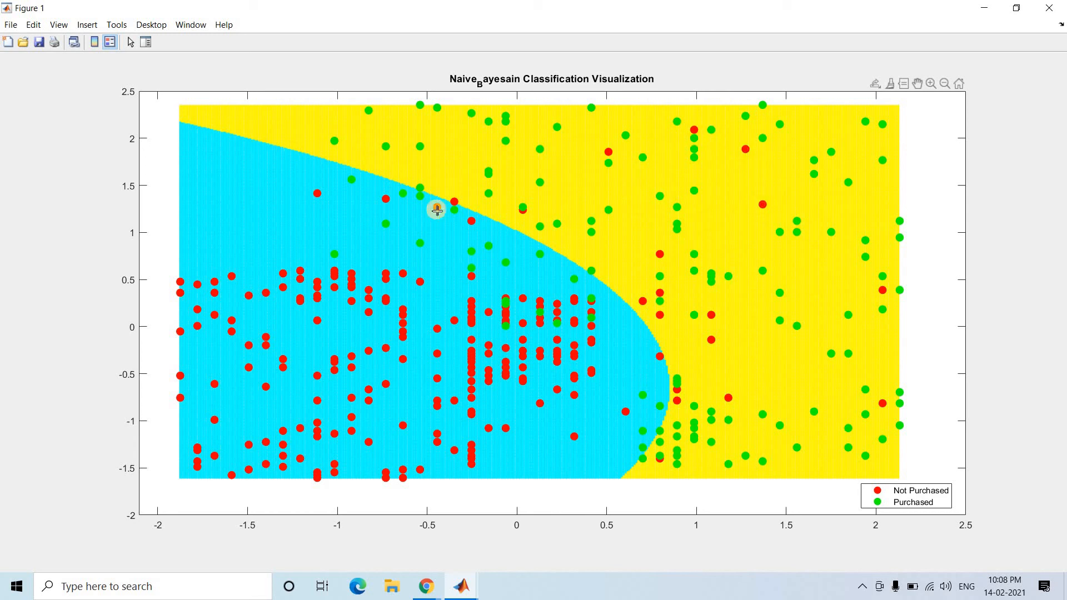
mouse_move(478, 240)
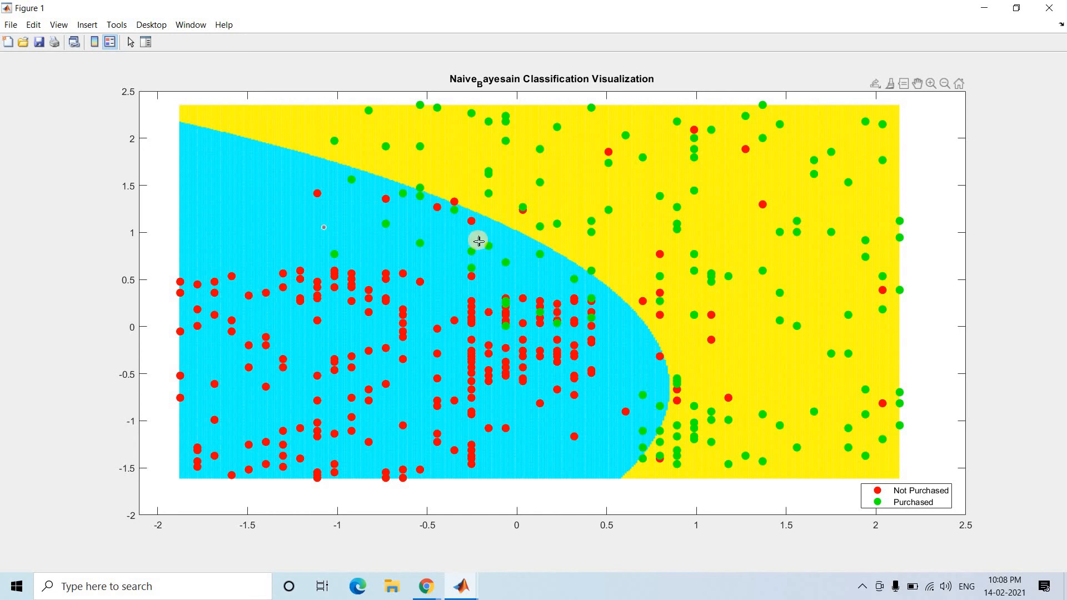
mouse_move(614, 317)
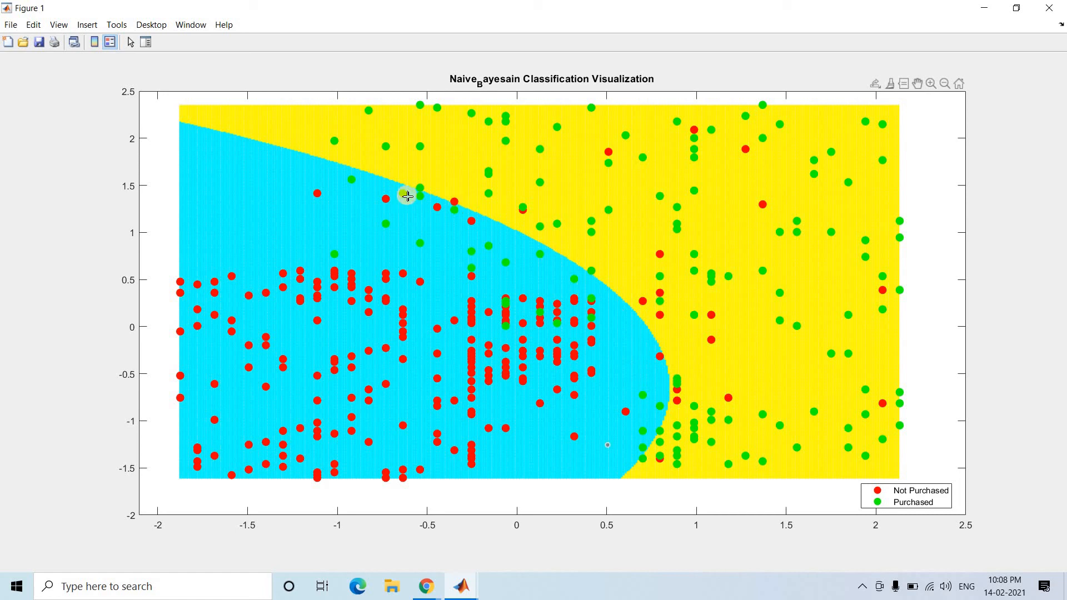
mouse_move(421, 230)
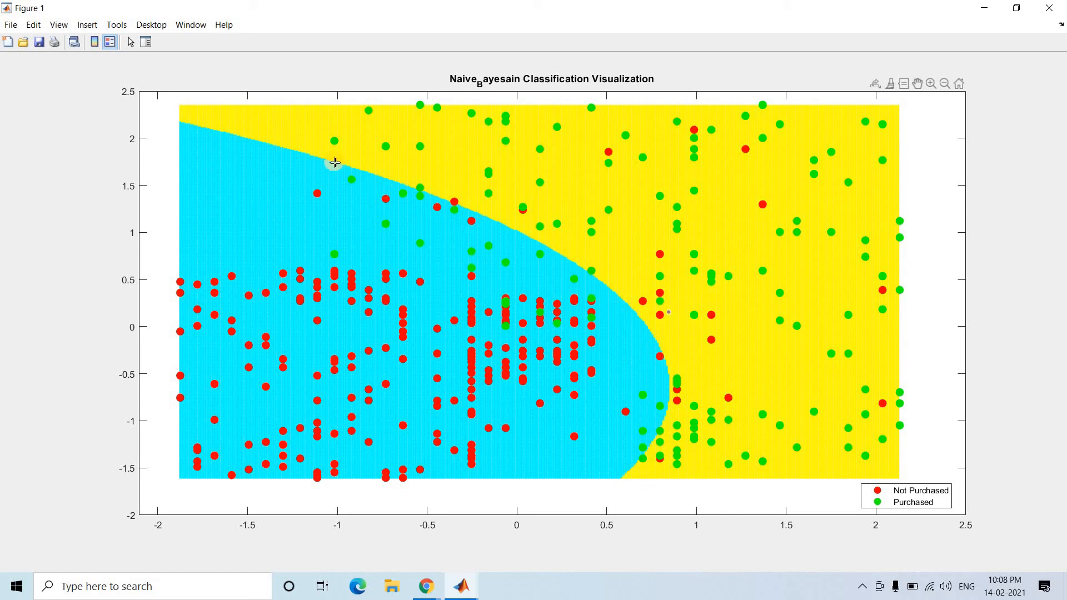
mouse_move(573, 252)
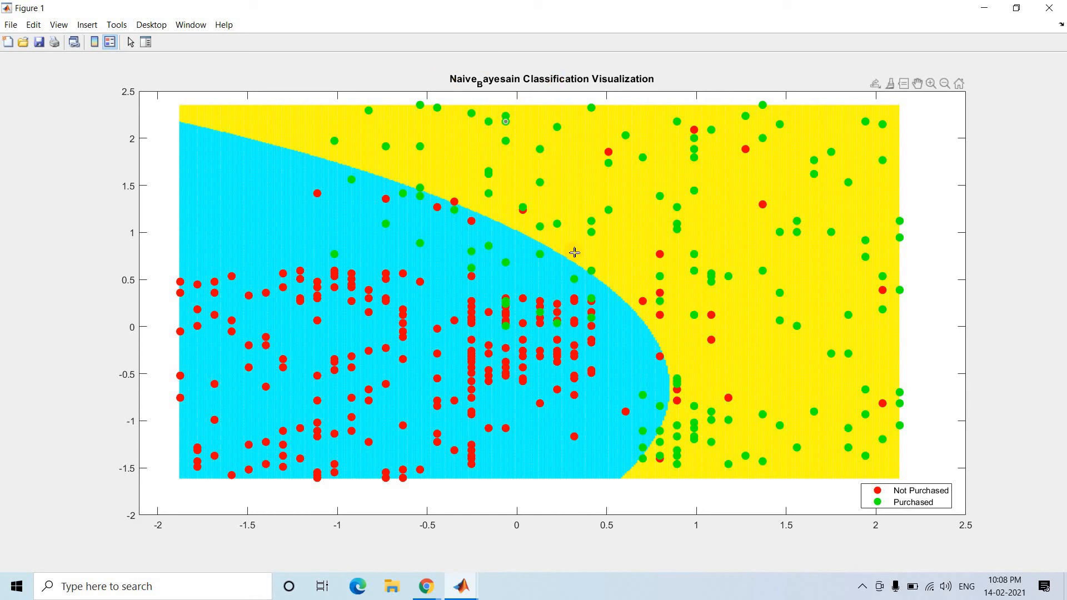
- Show a data tip on a boundary point reading x -0.11496, y 0.8845, group Not Purchased
left_click(573, 252)
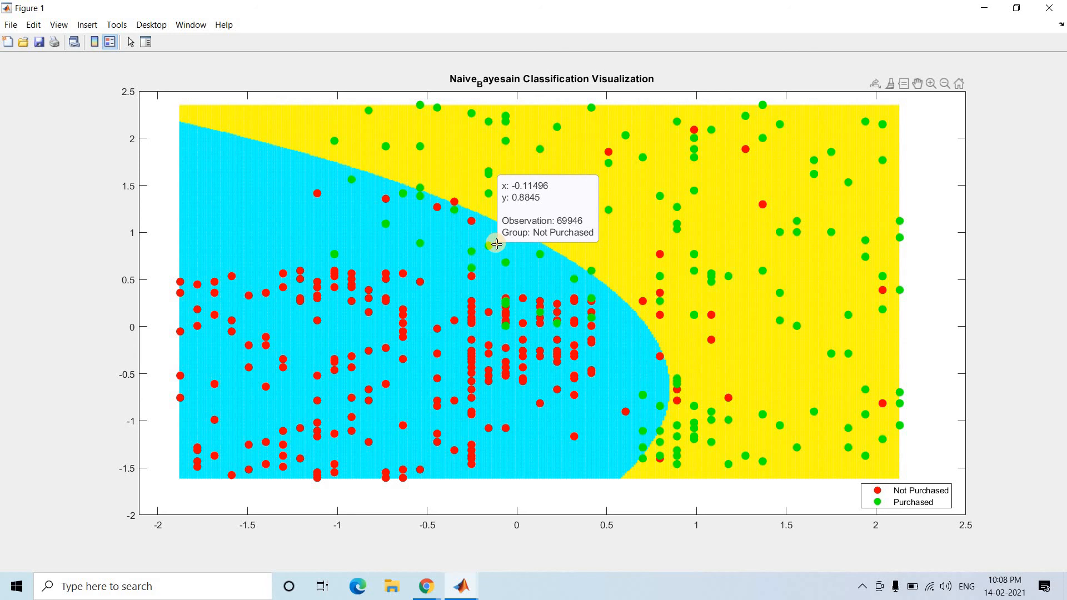
mouse_move(630, 382)
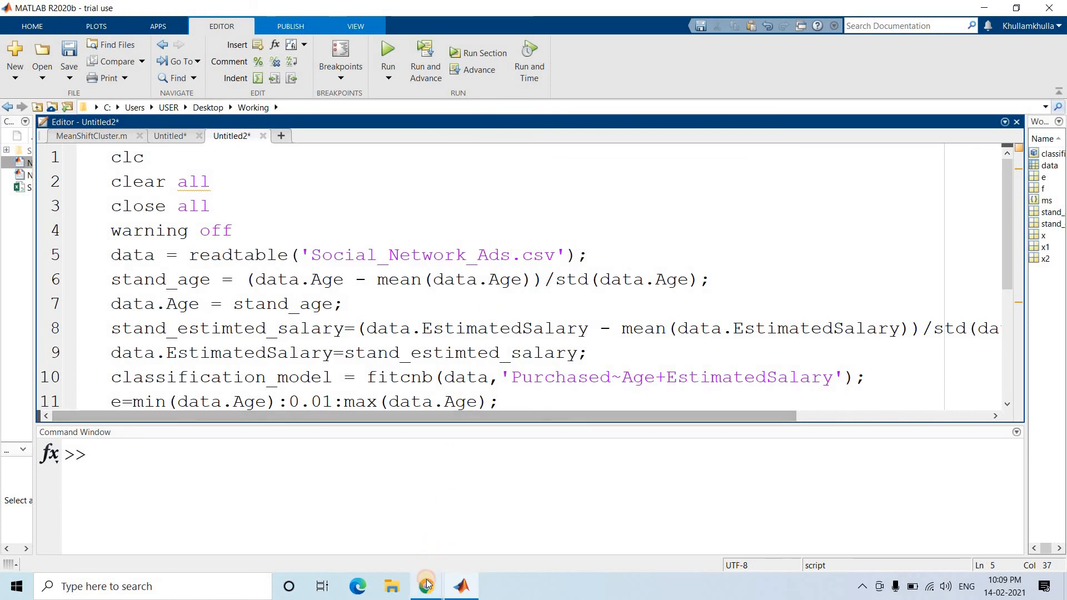
- Switch to the fitcnb Help Center page in Chrome and scroll to the Specify Prior Probabilities example
left_click(425, 585)
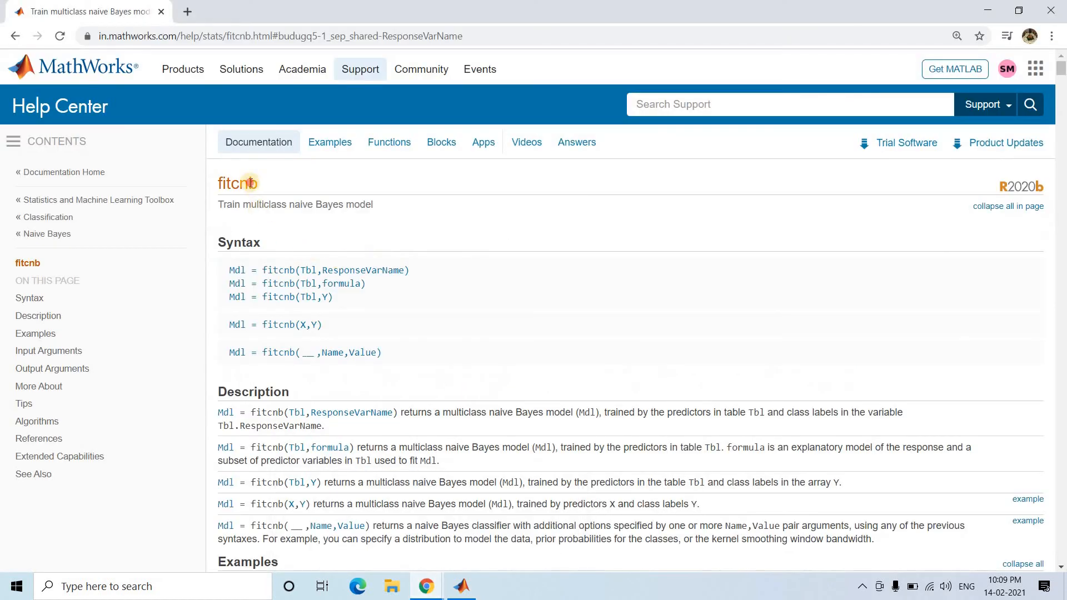
double_click(237, 184)
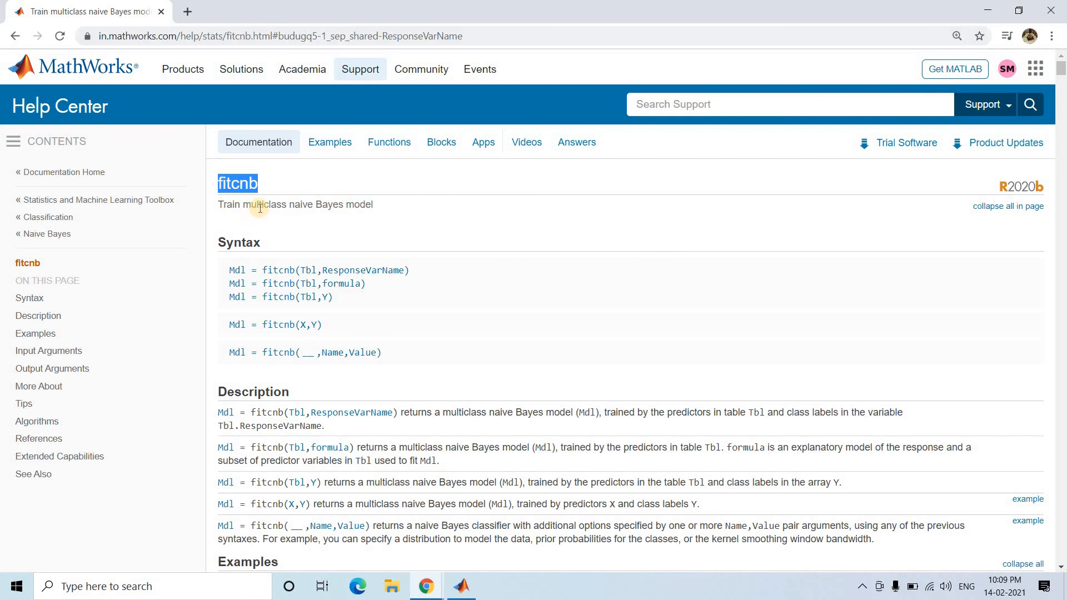
scroll("down", 3)
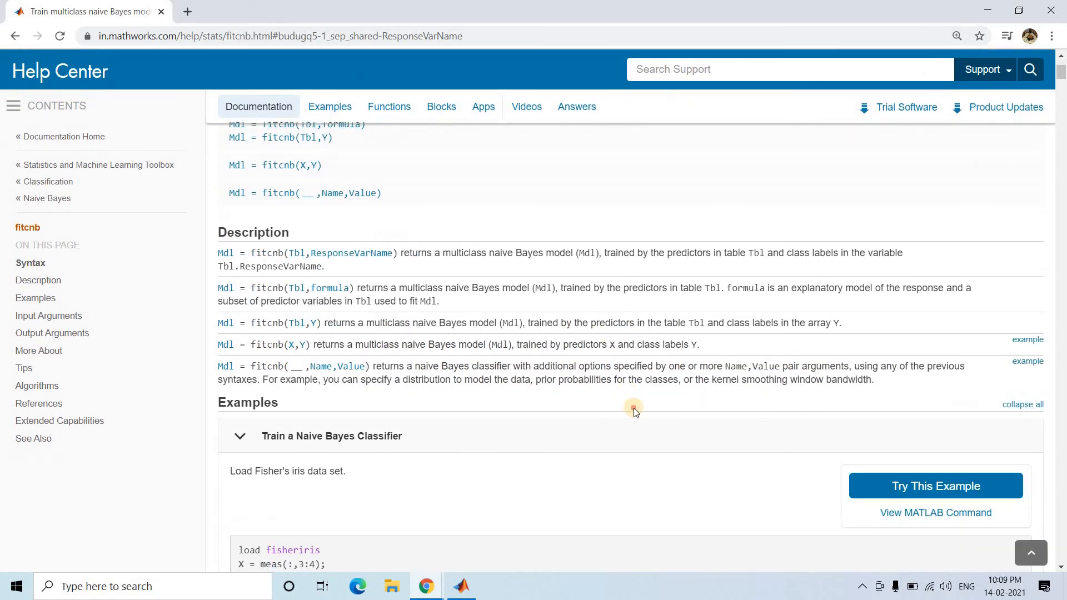
scroll("down", 3)
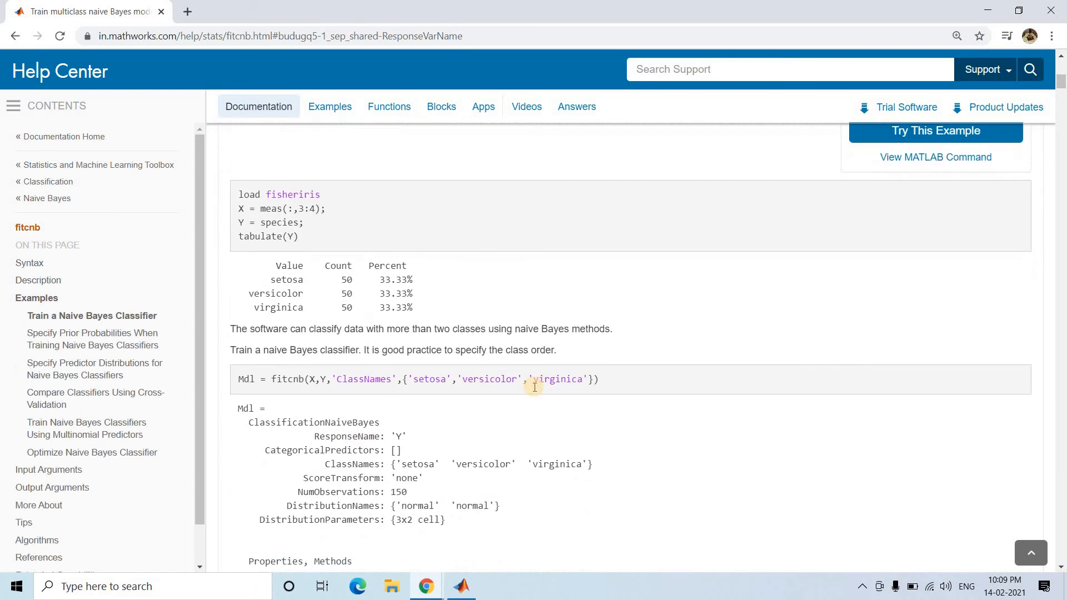
scroll("down", 3)
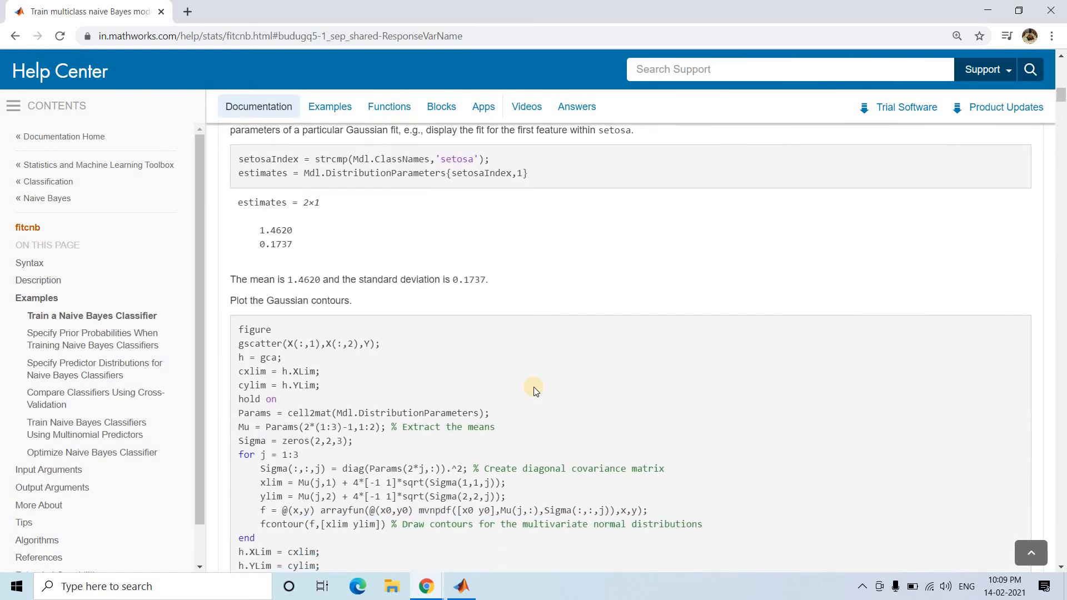
scroll("down", 3)
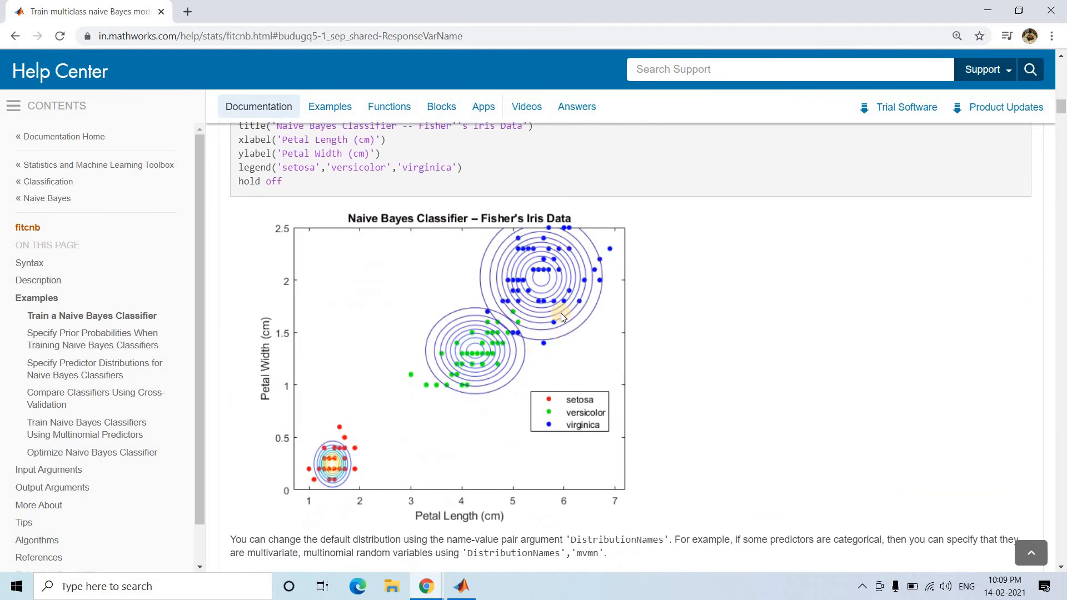
scroll("down", 3)
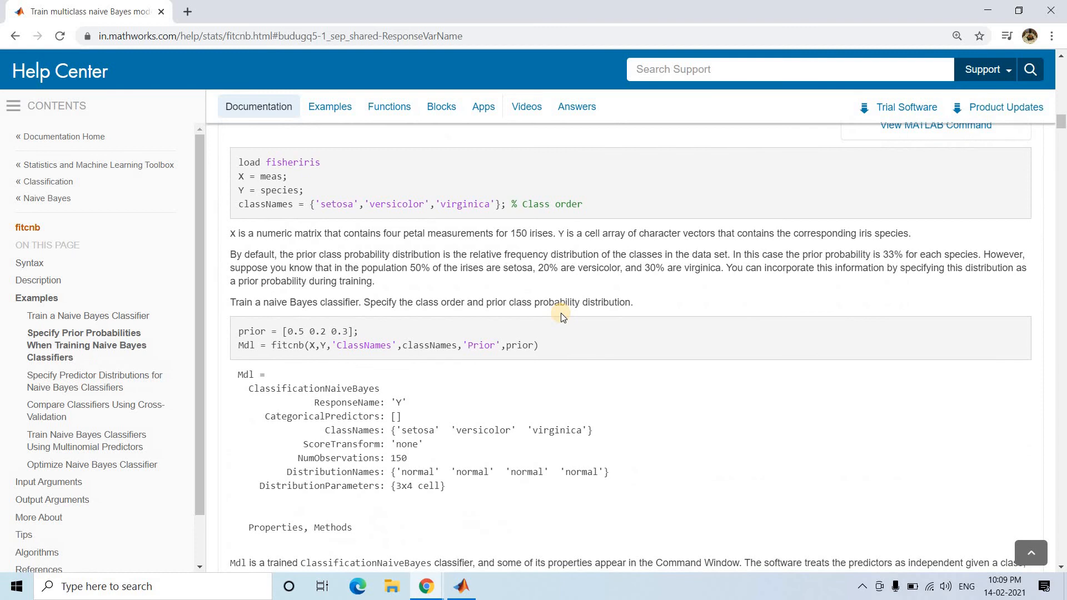
scroll("down", 3)
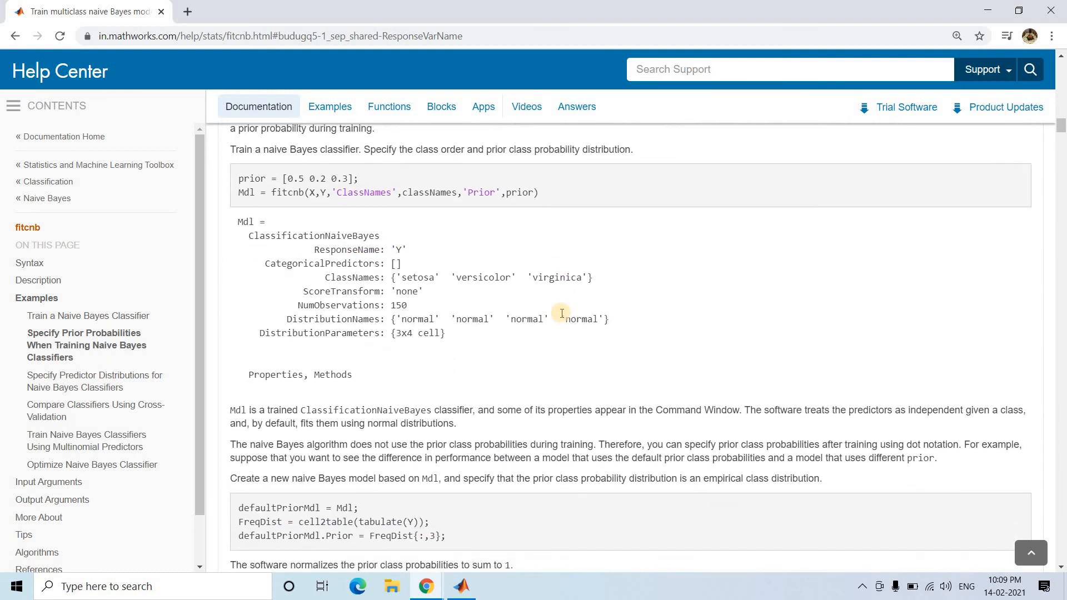